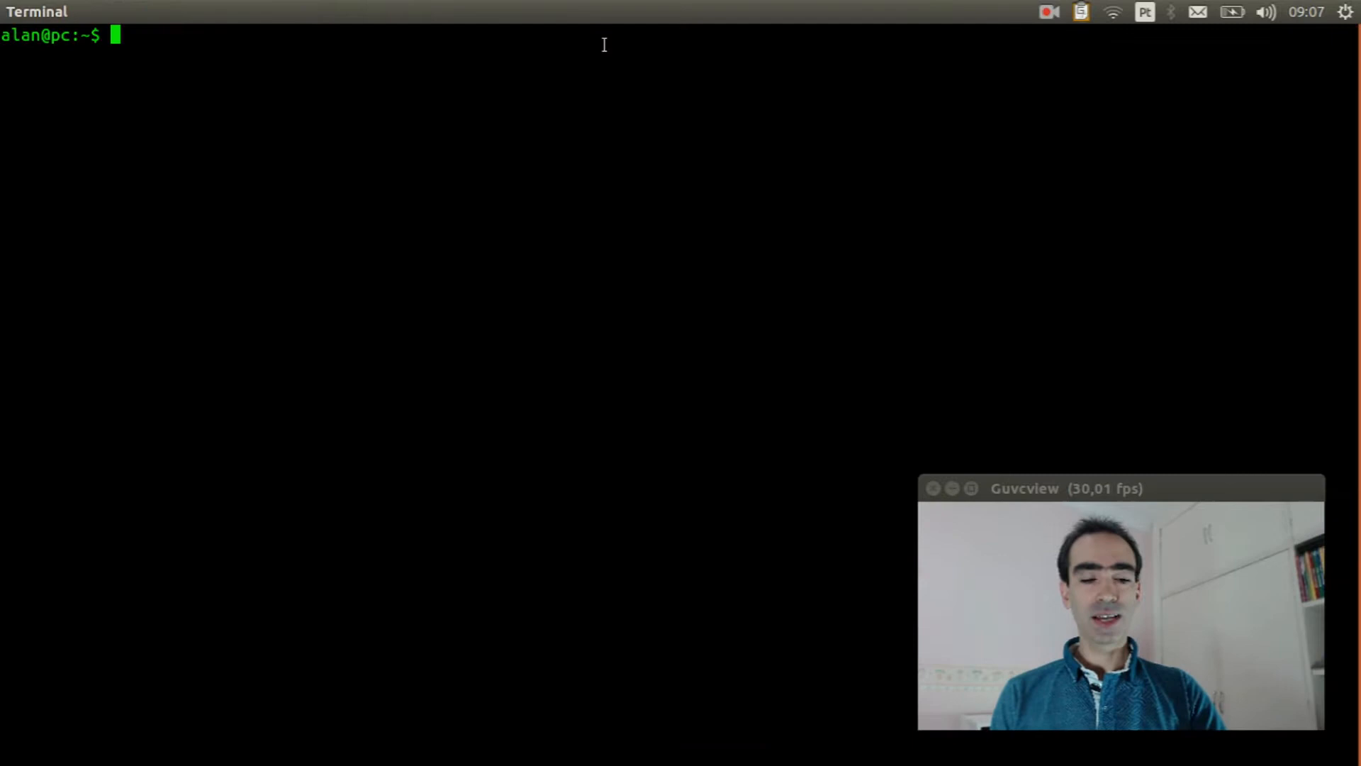
Enter nuttxspace/nuttx, run make distclean to remove old build output, and clear the screen
{"action": "type", "text": "cd nuttx"}
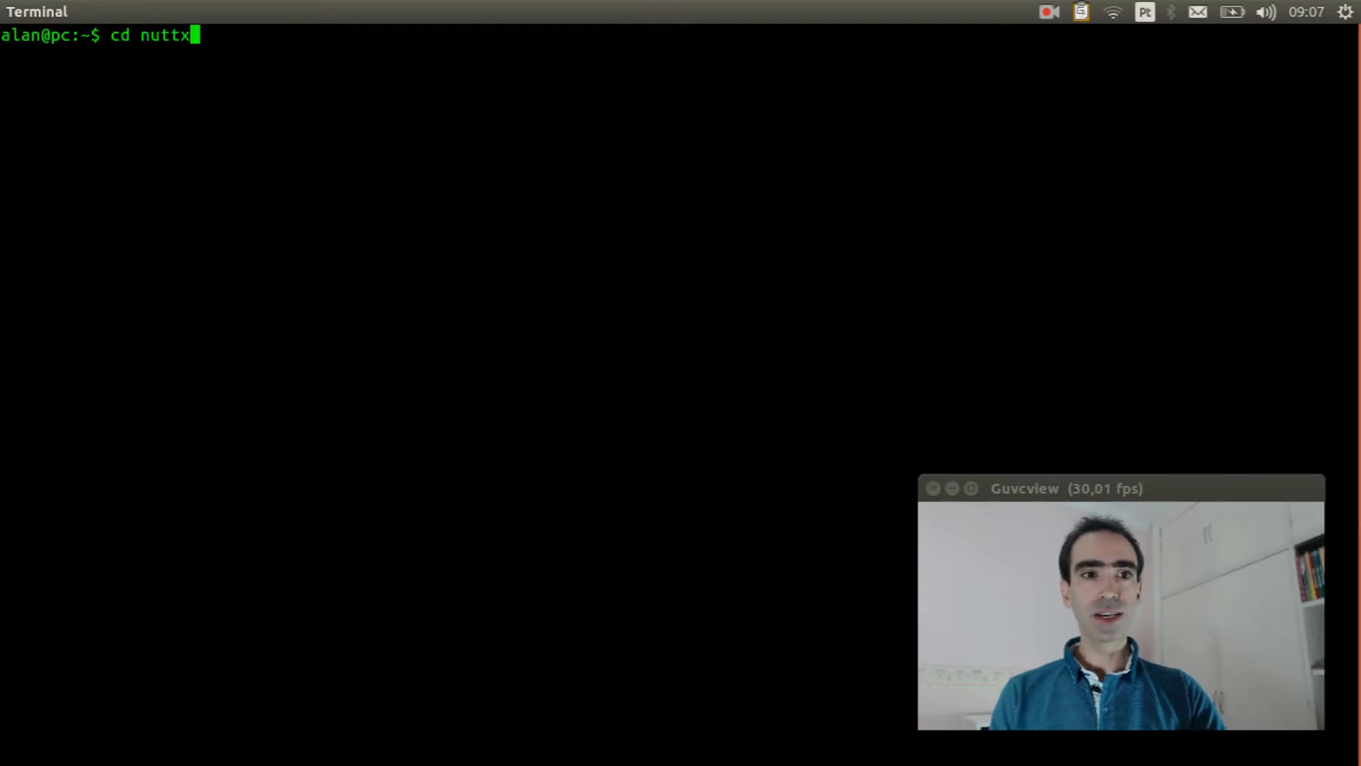
{"action": "type", "text": "space/nuttx"}
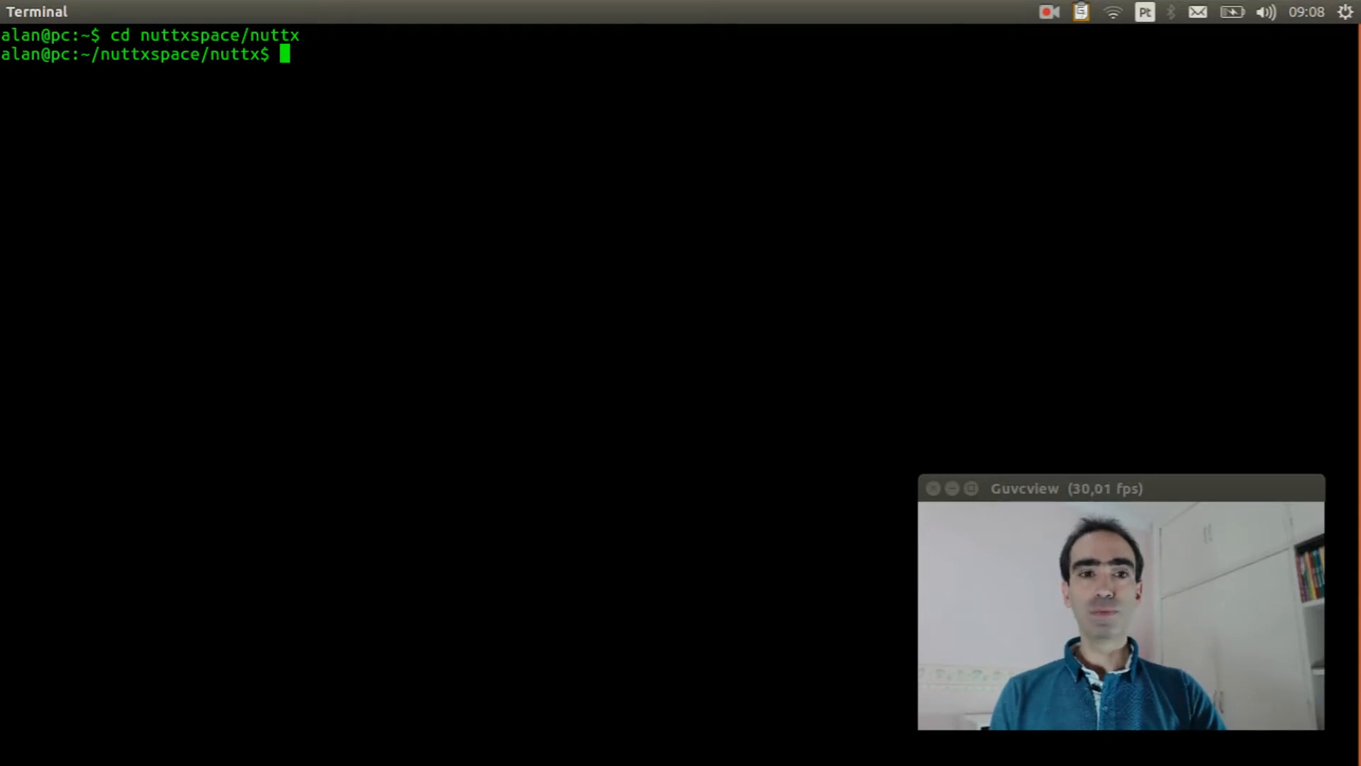
{"action": "type", "text": "make distcl"}
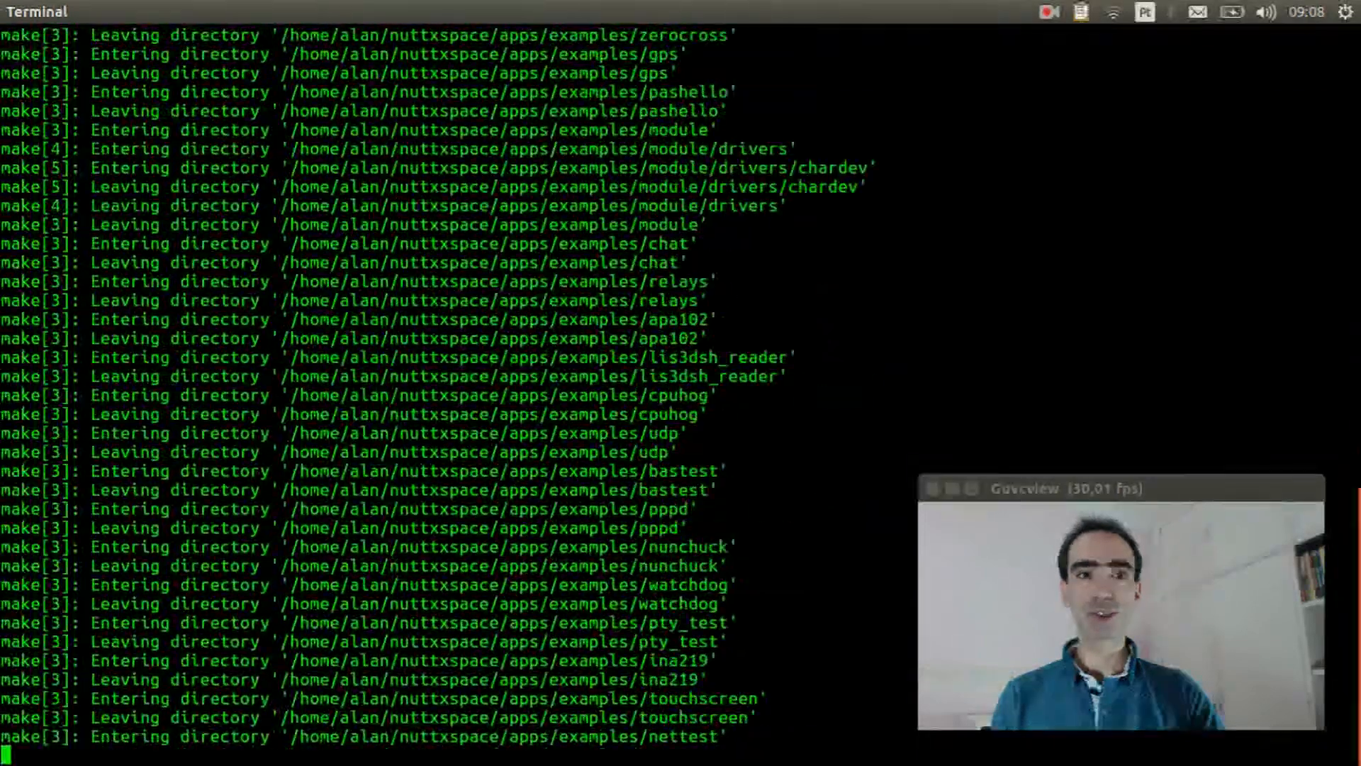
{"action": "scroll", "scroll_direction": "down", "scroll_amount": 3}
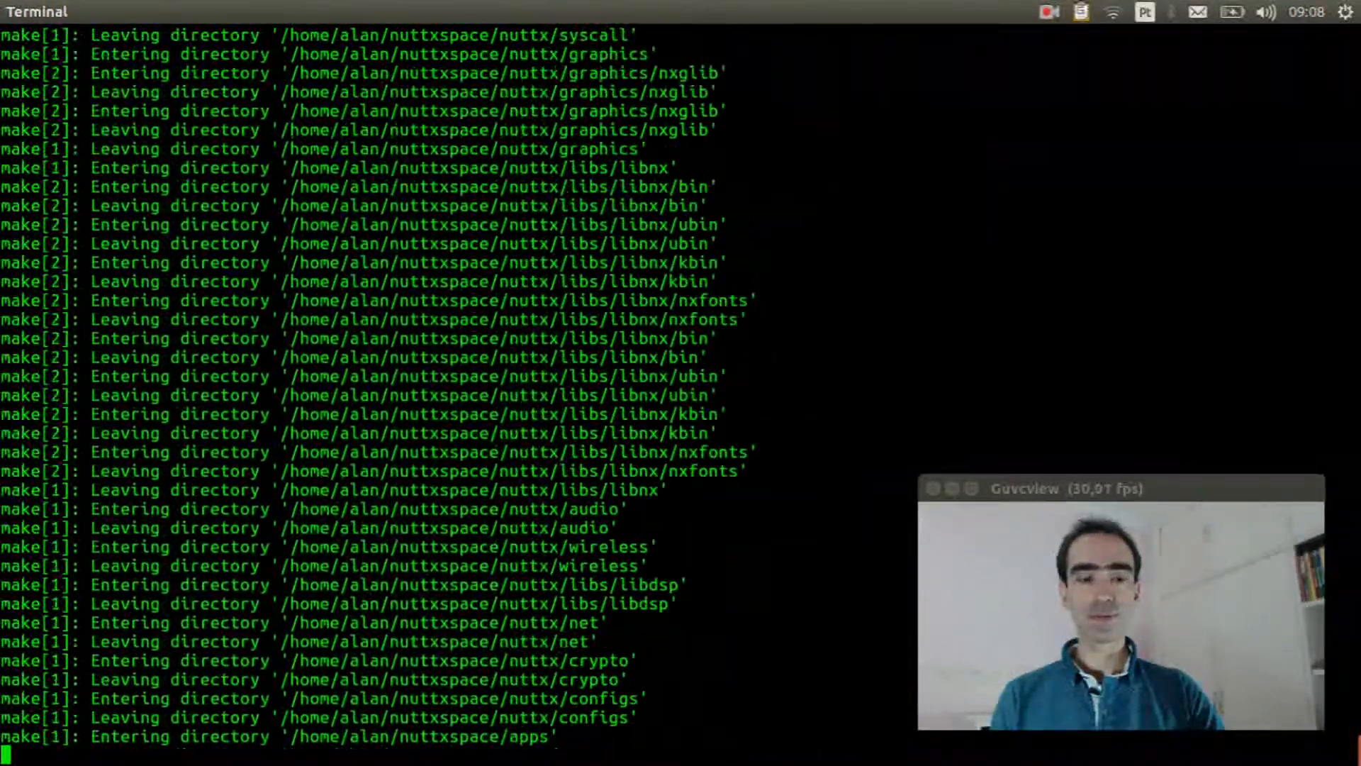
{"action": "type", "text": "clear"}
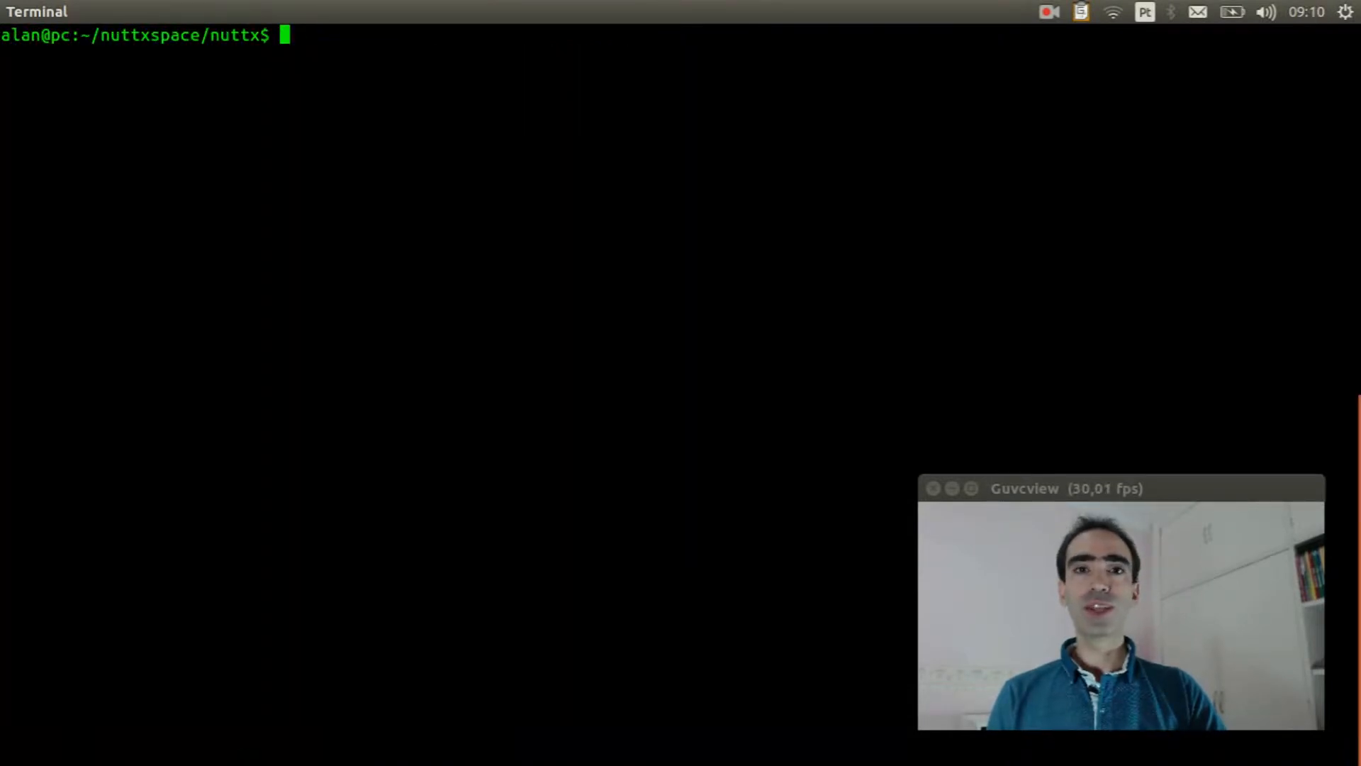
Configure the tree with ./tools/configure.sh stm32f4discovery/nsh and let it copy and refresh files
{"action": "type", "text": "."}
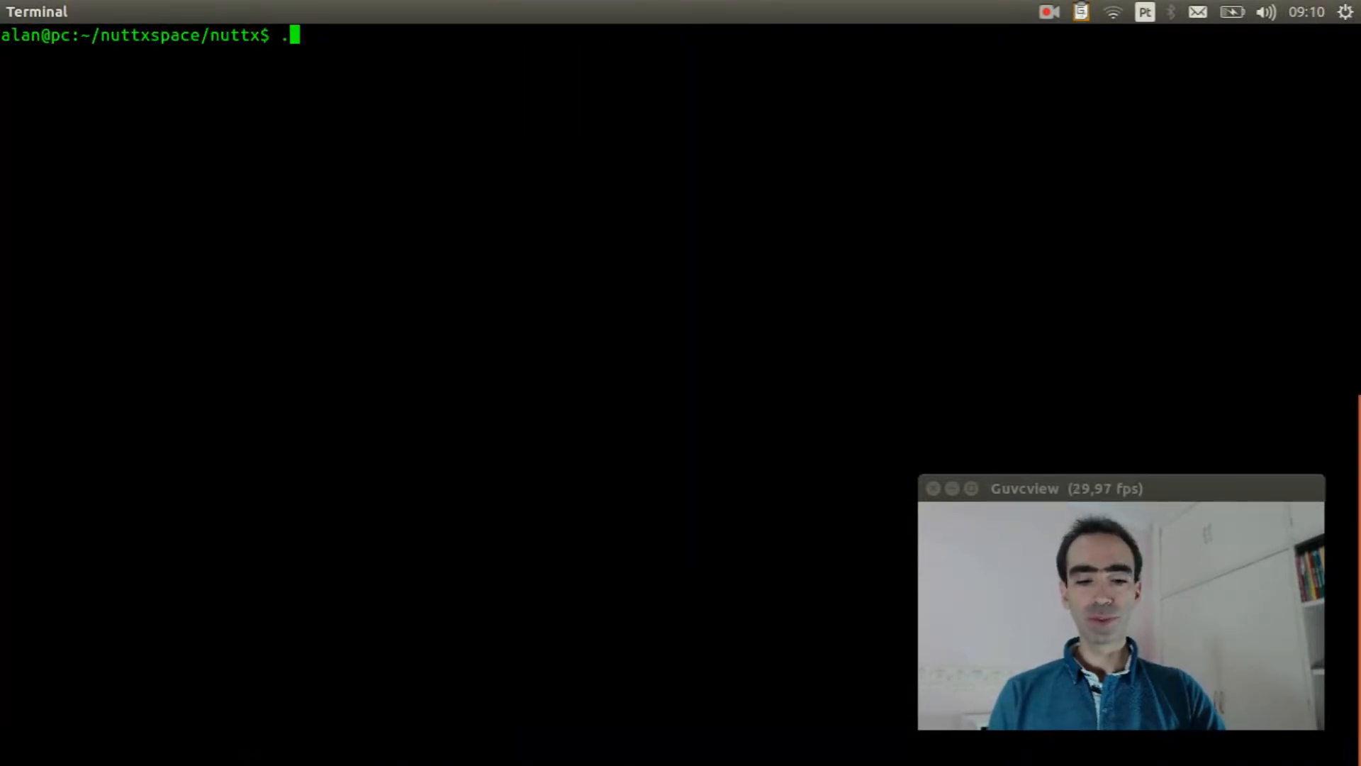
{"action": "type", "text": "/tools/c"}
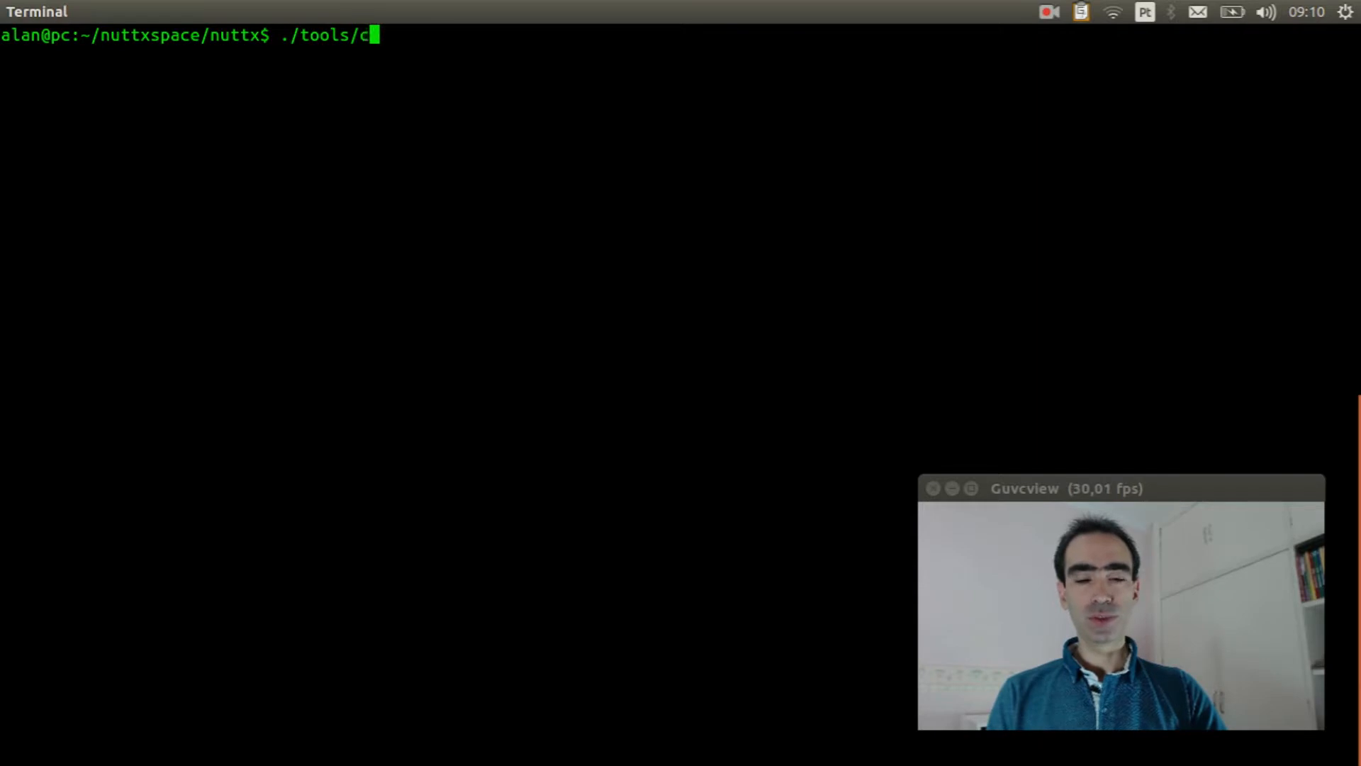
{"action": "type", "text": "onfigure.sh st"}
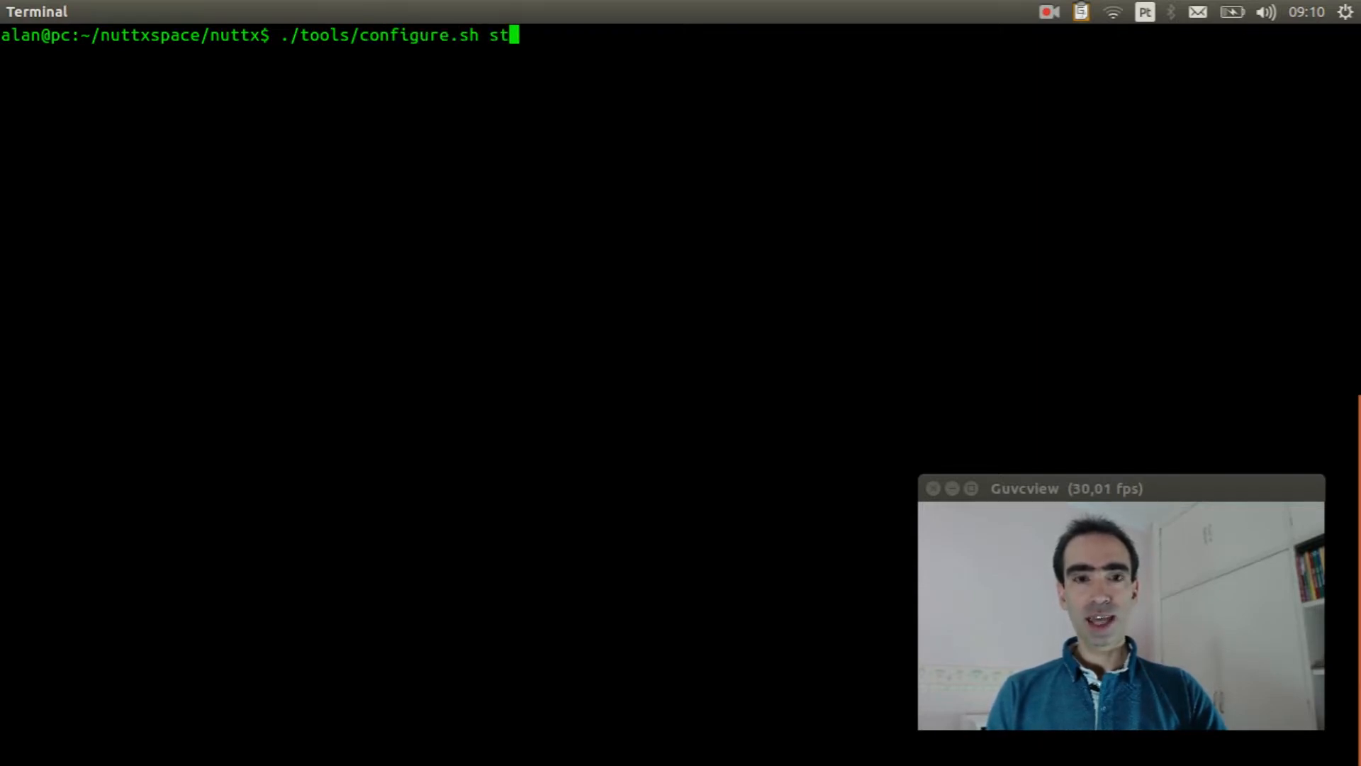
{"action": "type", "text": "m32f4discovery"}
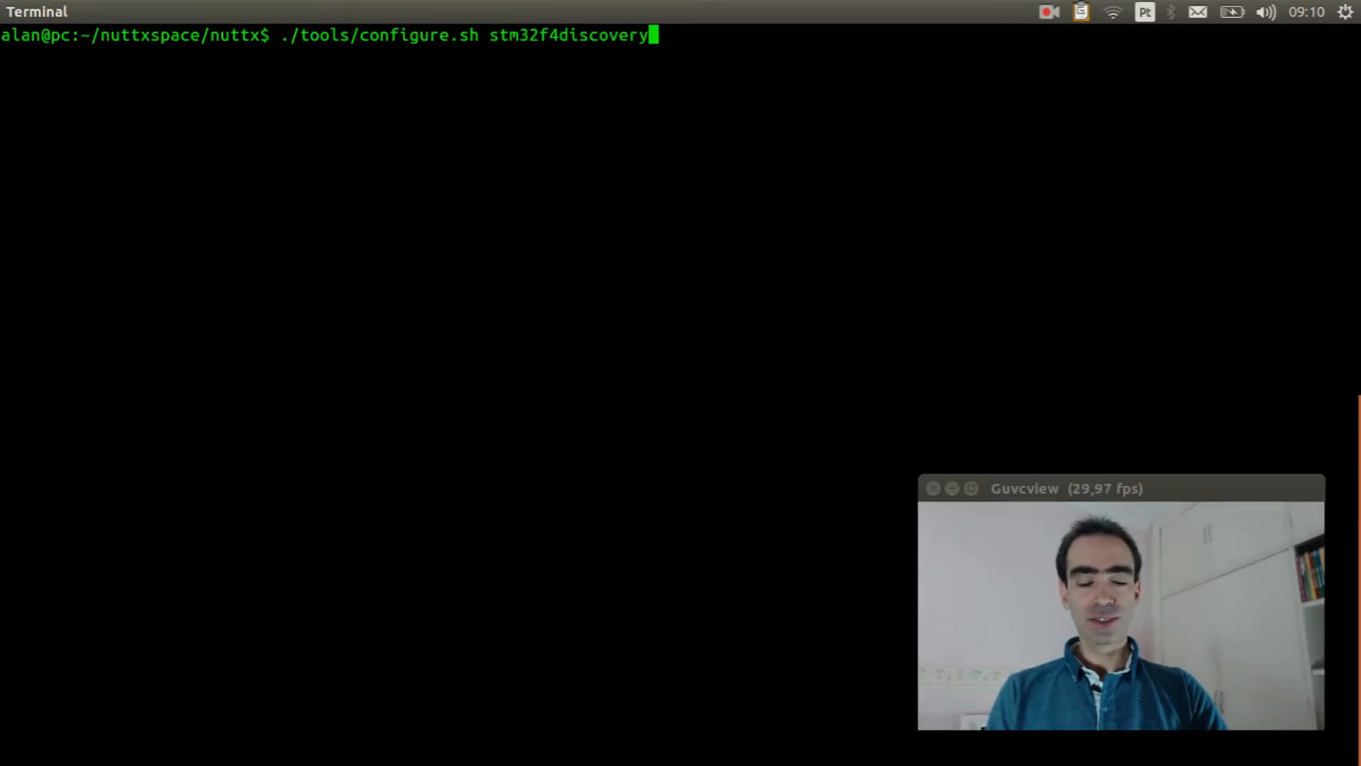
{"action": "type", "text": "/nsh"}
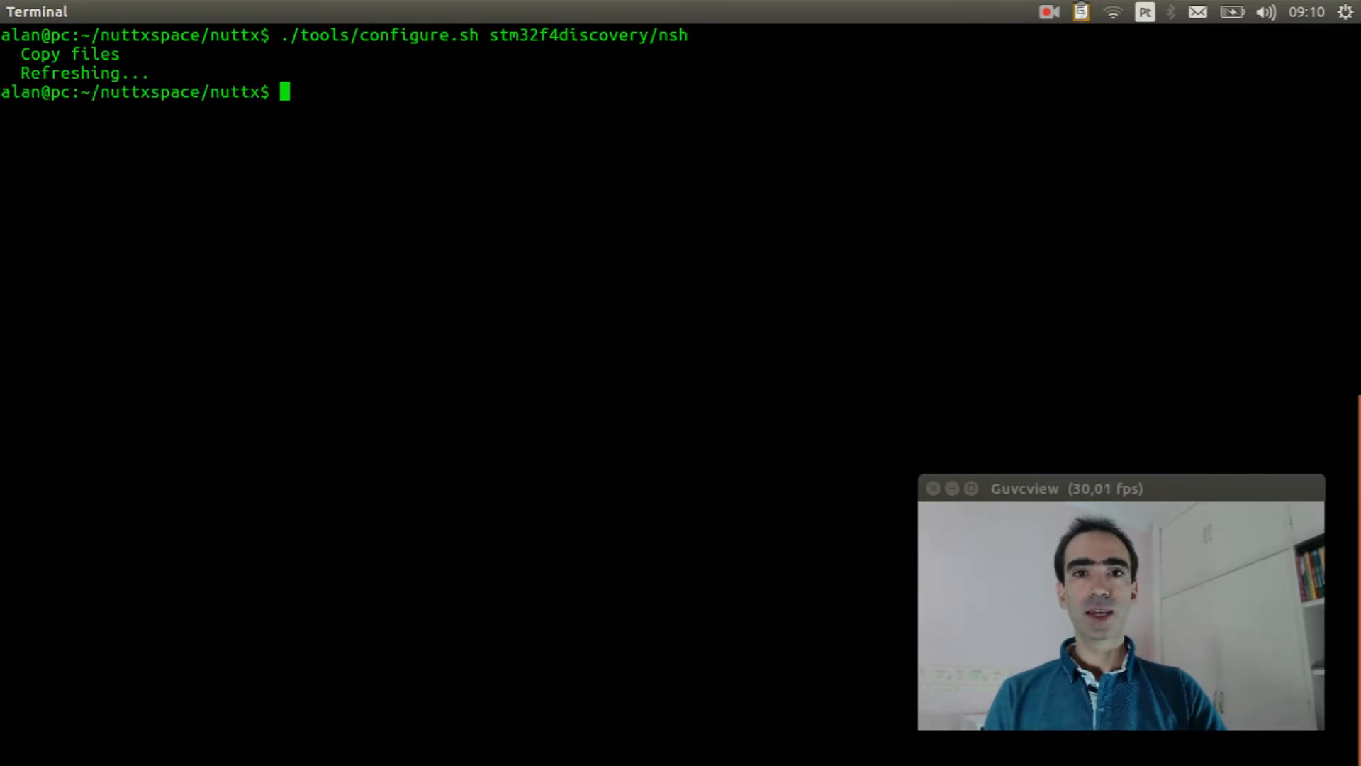
{"action": "type", "text": "m"}
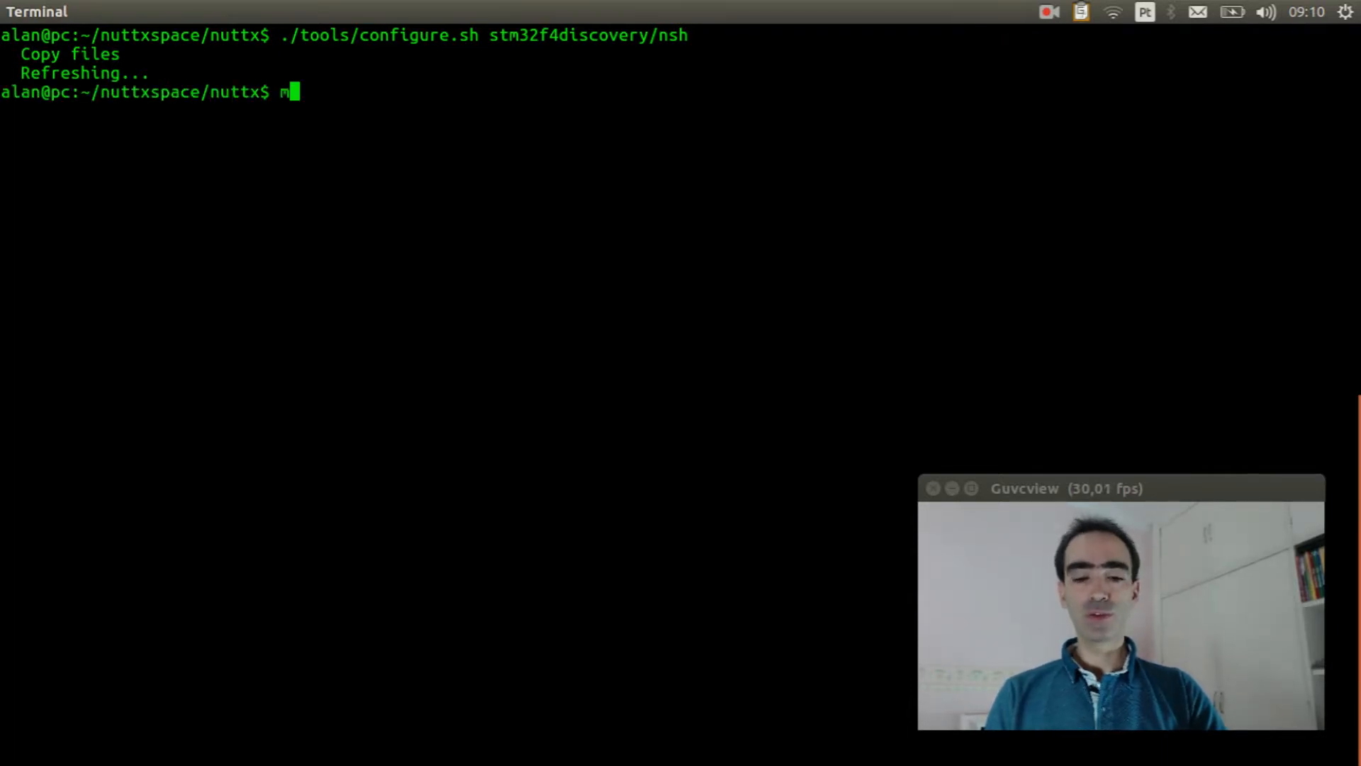
Launch make menuconfig, review the Board Selection options and return to the main menu
{"action": "type", "text": "ake menuconfig"}
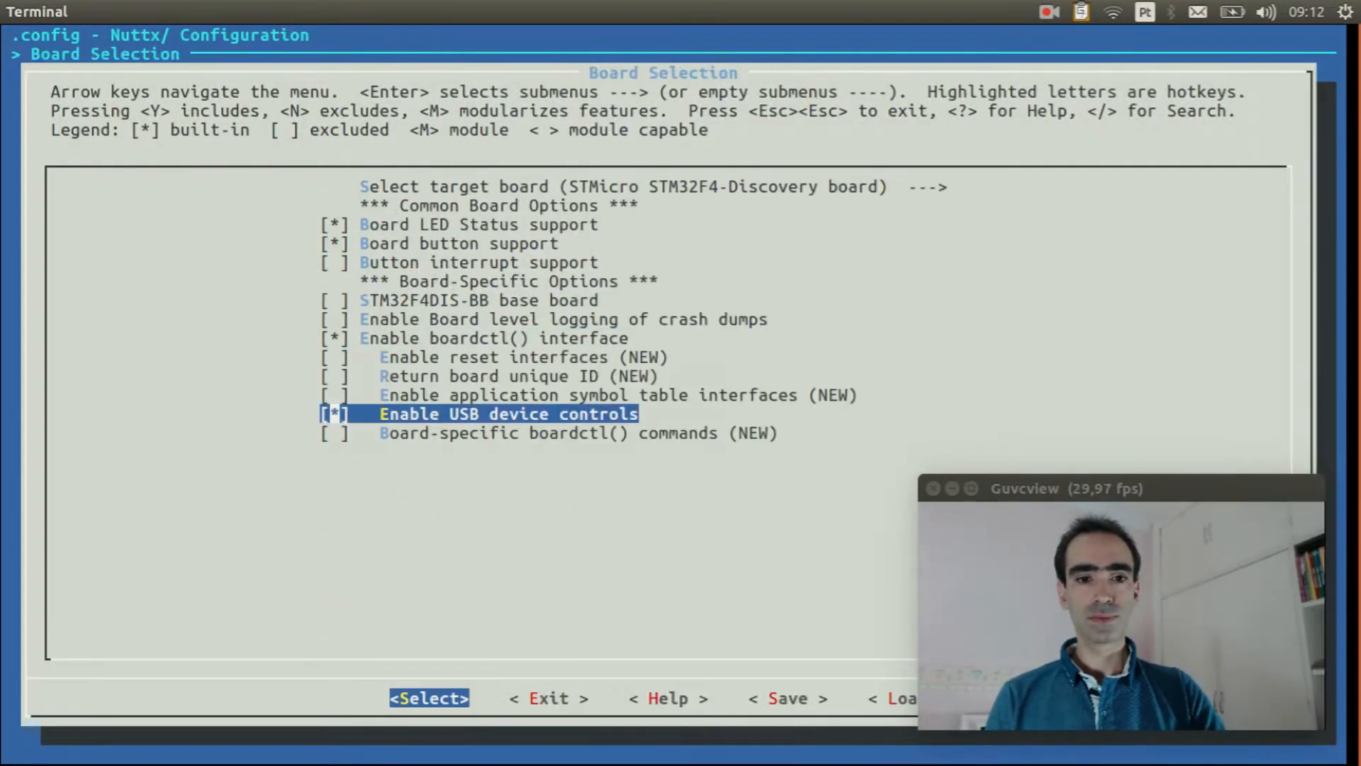
{"action": "key", "text": "Escape"}
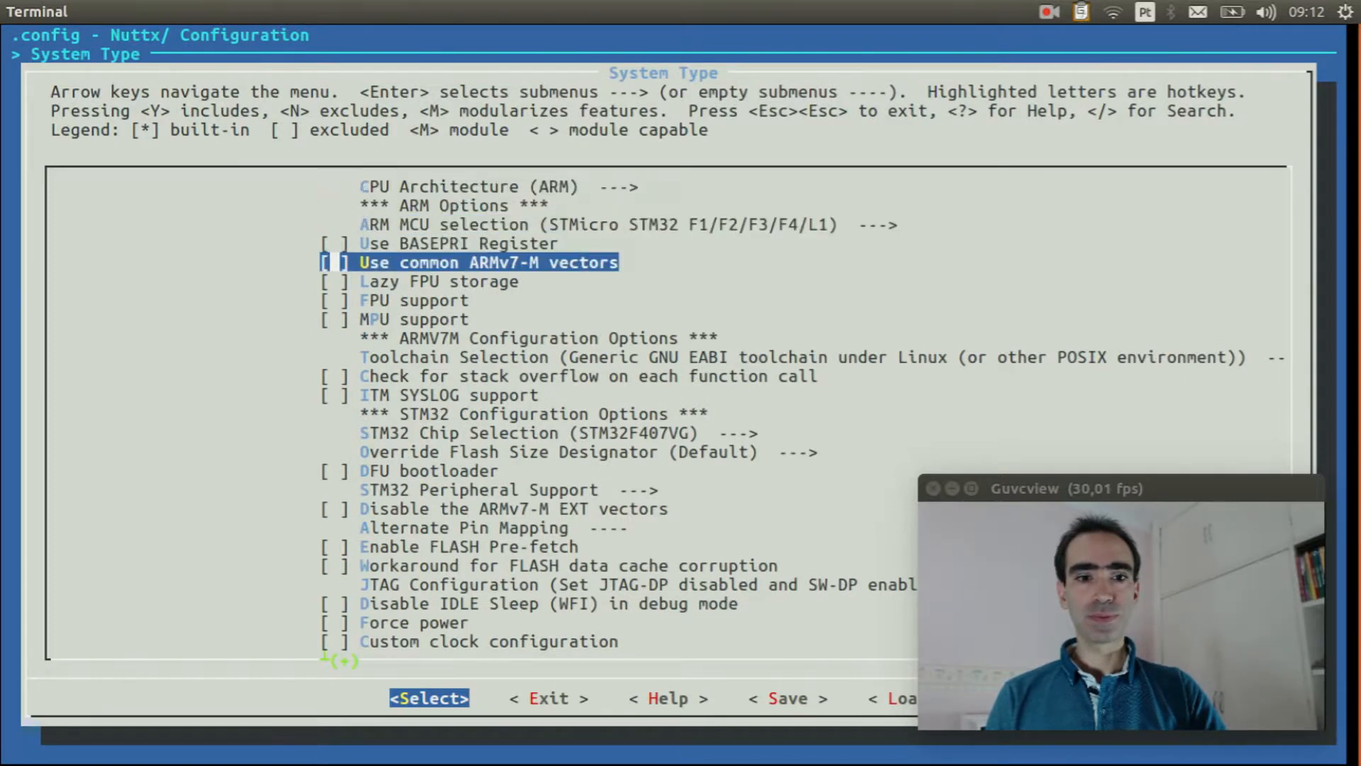
Enable USART6 in System Type > STM32 Peripheral Support
{"action": "key", "text": "Down"}
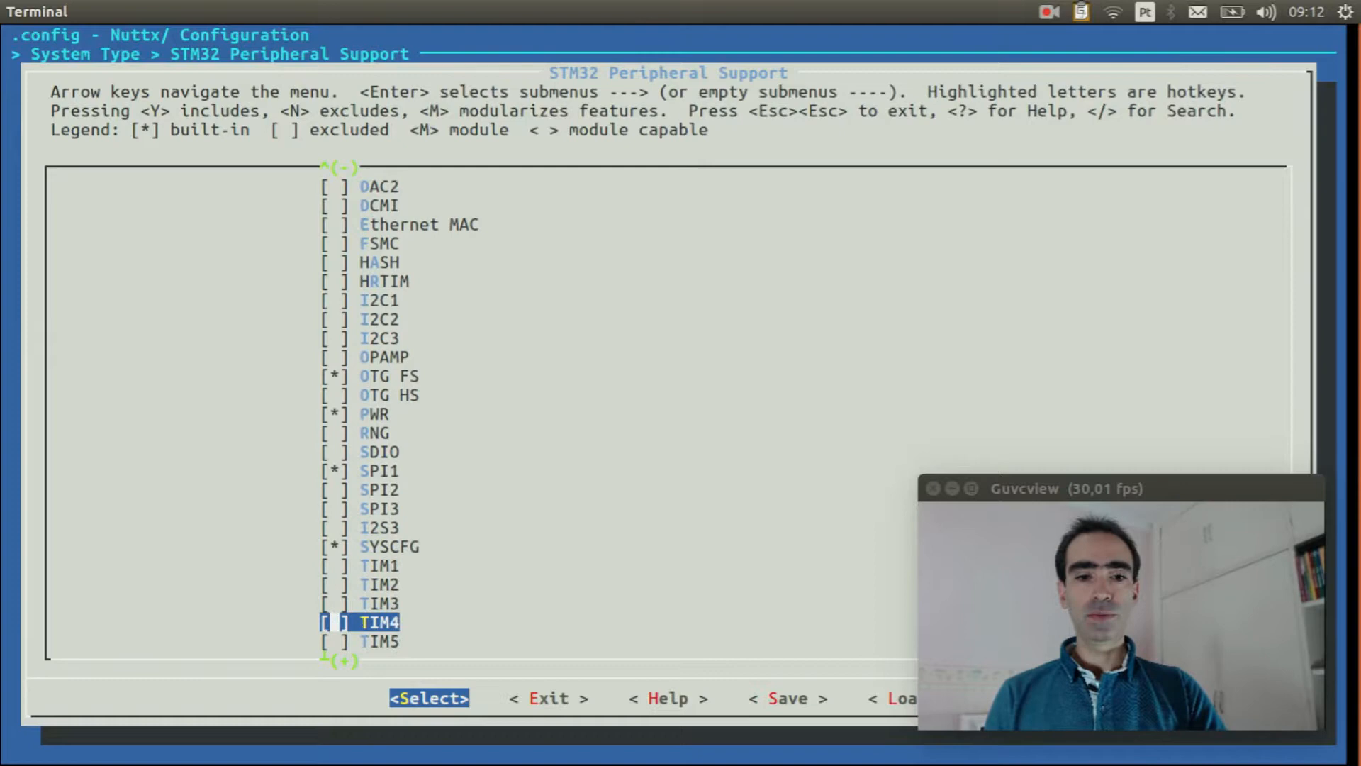
{"action": "scroll", "scroll_direction": "down", "scroll_amount": 3}
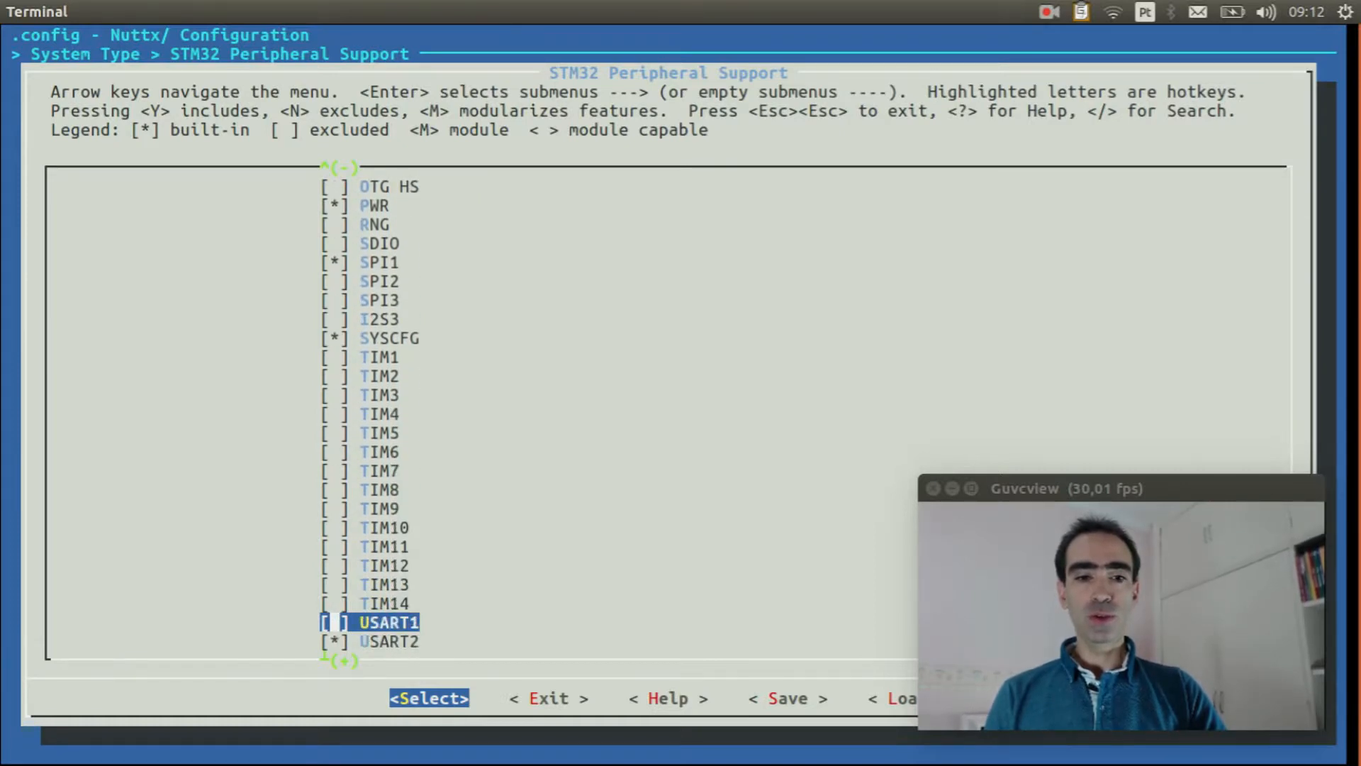
{"action": "scroll", "scroll_direction": "down", "scroll_amount": 3}
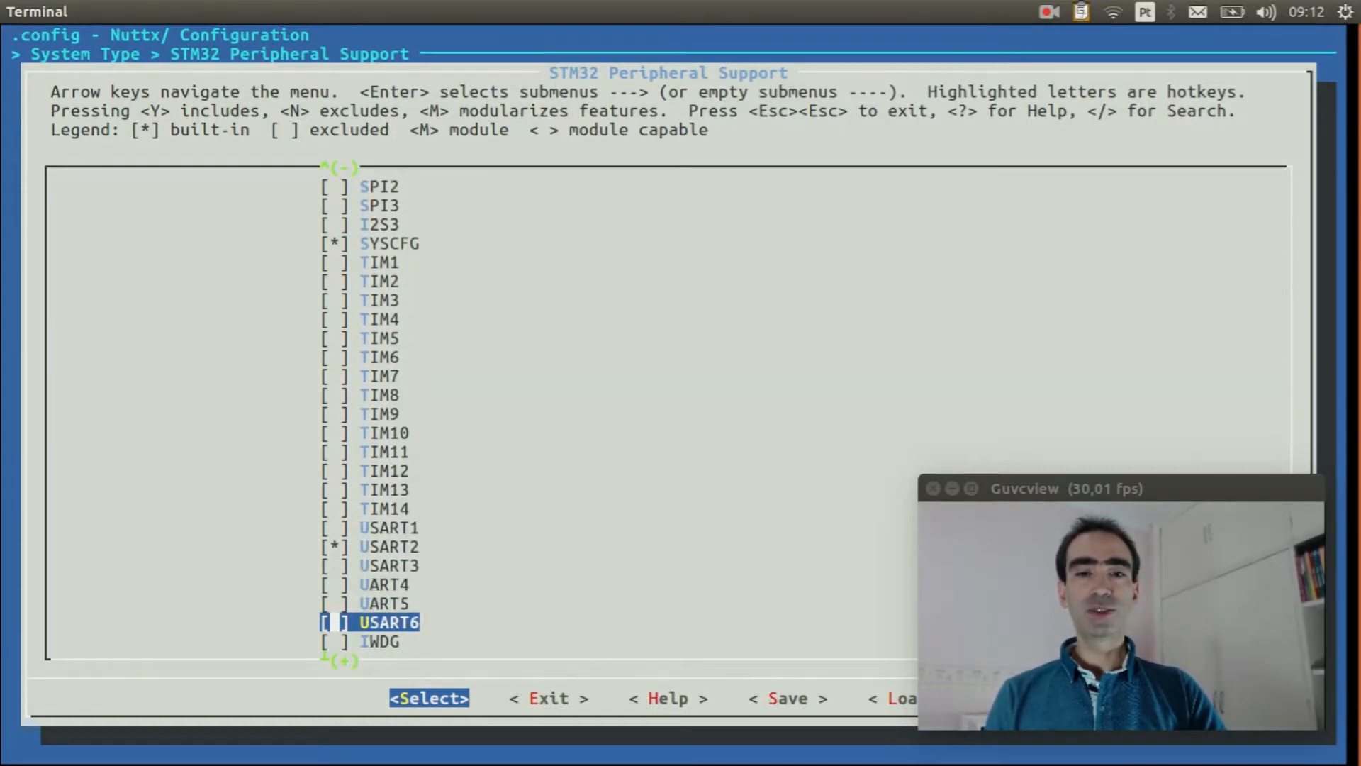
{"action": "key", "text": "y"}
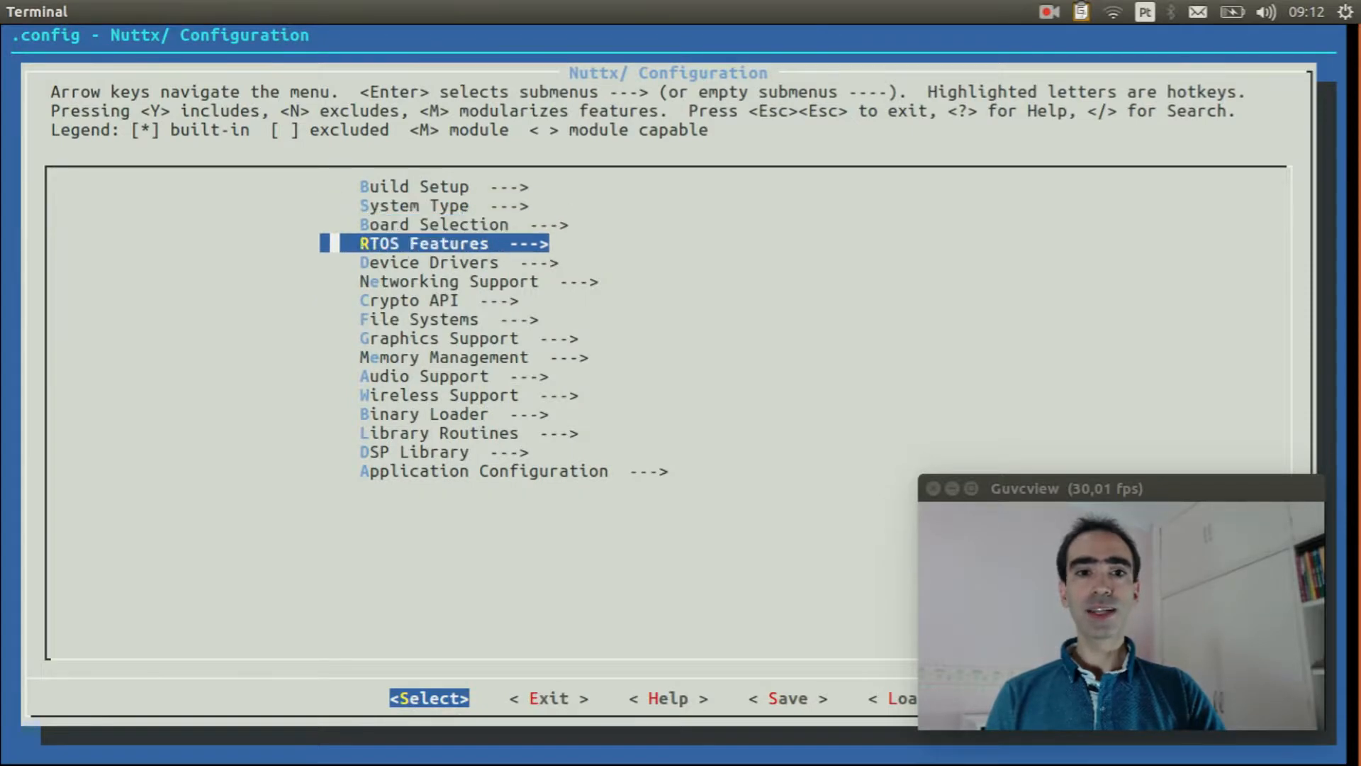
Navigate Device Drivers > Serial Driver Support into the USART6 Configuration page
{"action": "key", "text": "Down"}
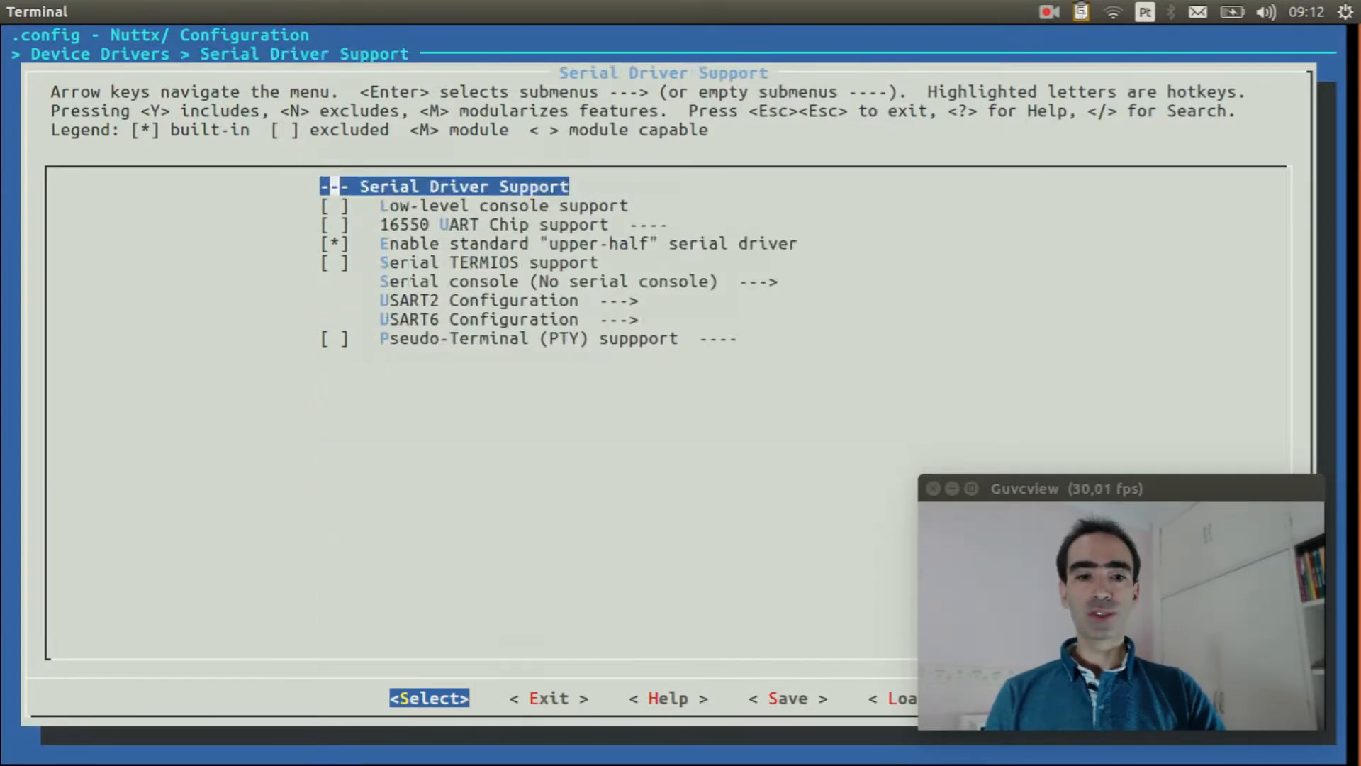
{"action": "key", "text": "Down"}
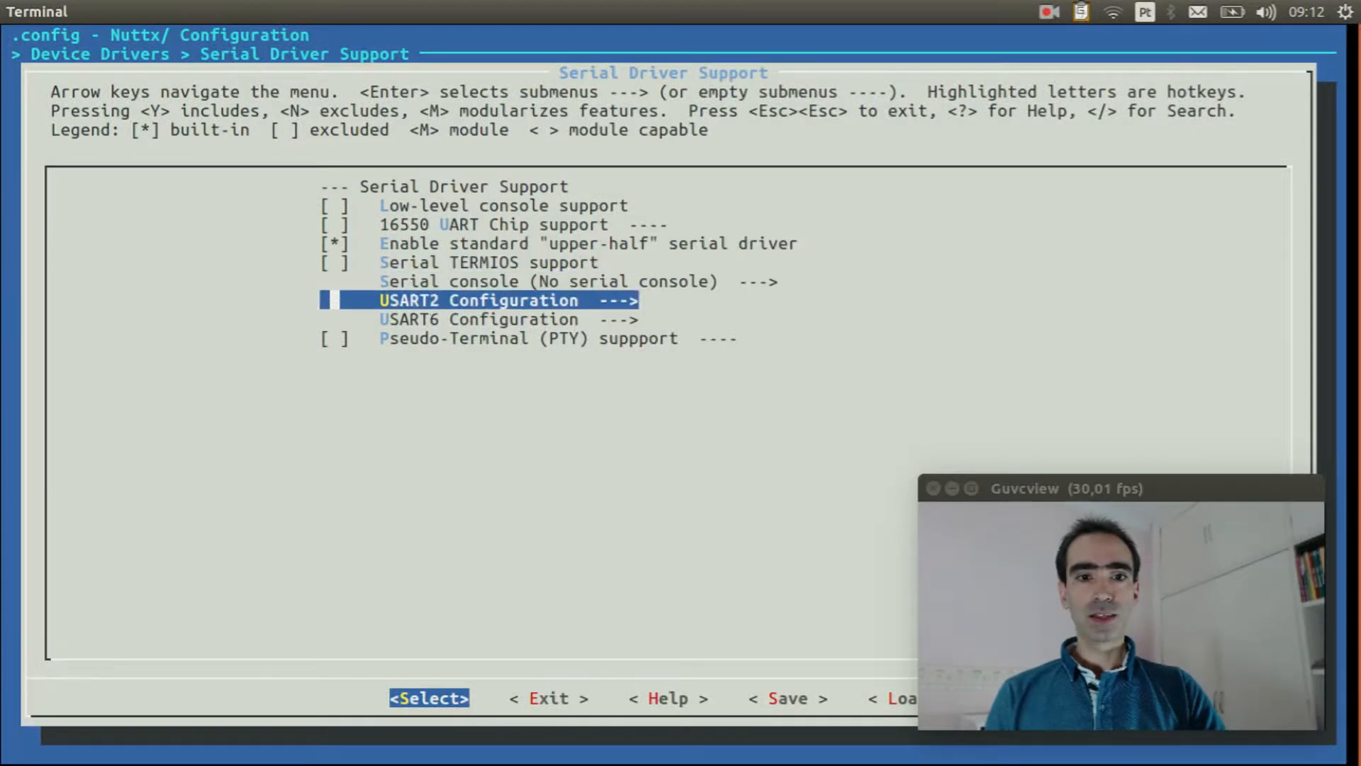
{"action": "key", "text": "Down"}
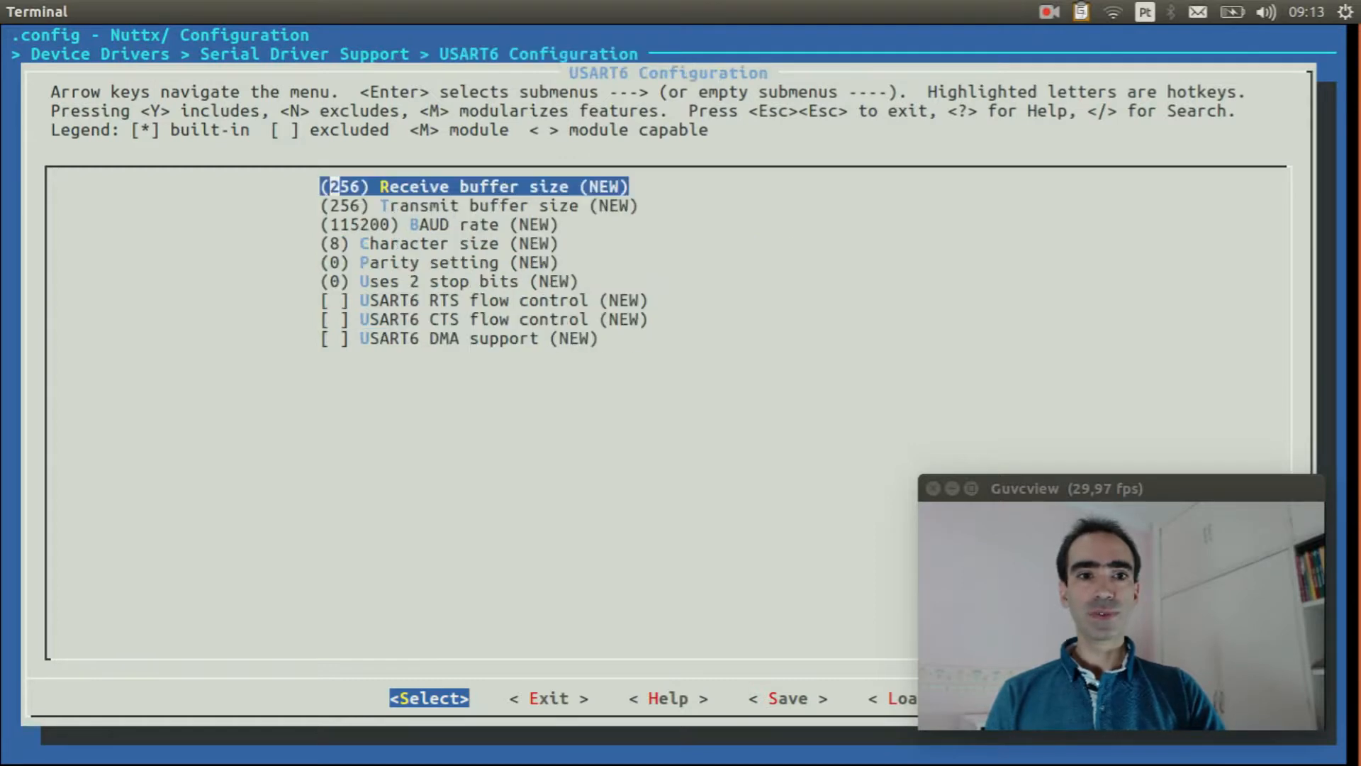
Change the USART6 BAUD rate from 115200 to 9600 and confirm it
{"action": "key", "text": "Down"}
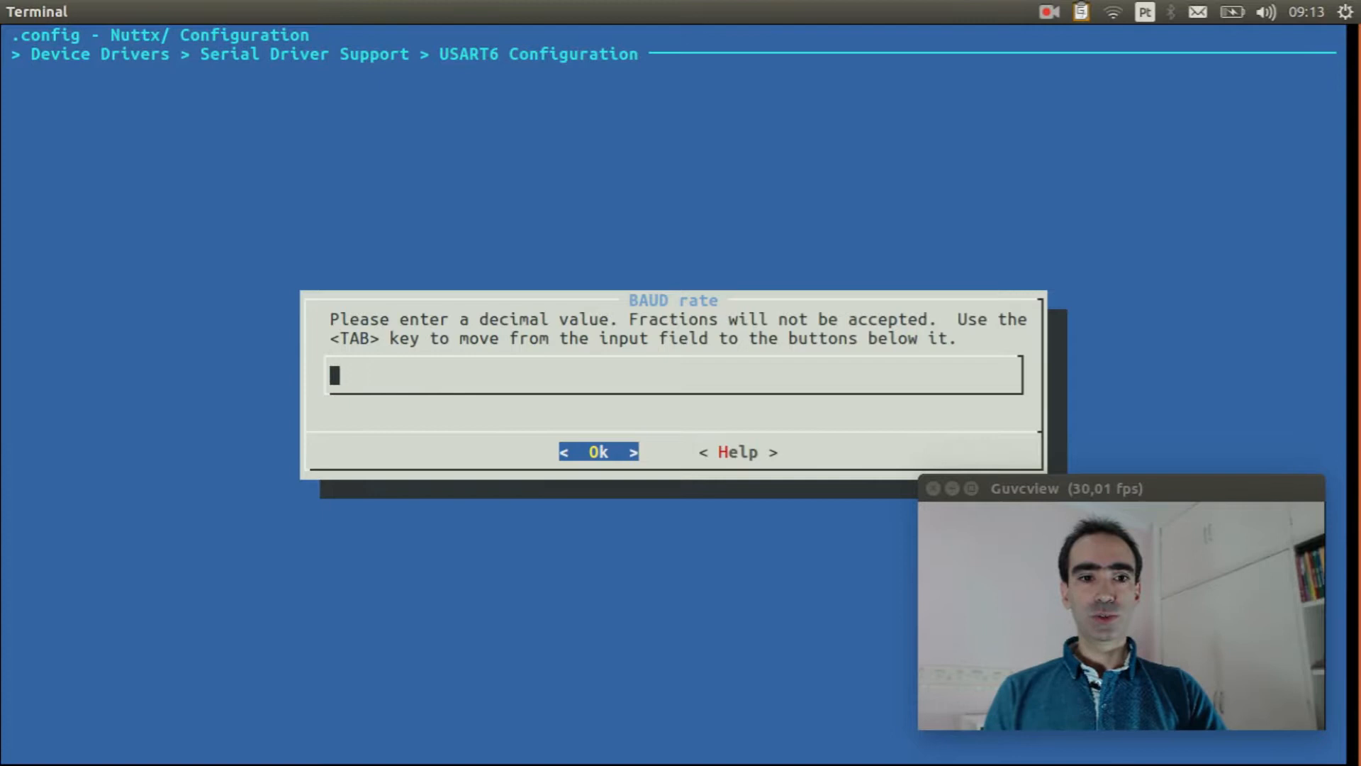
{"action": "type", "text": "9"}
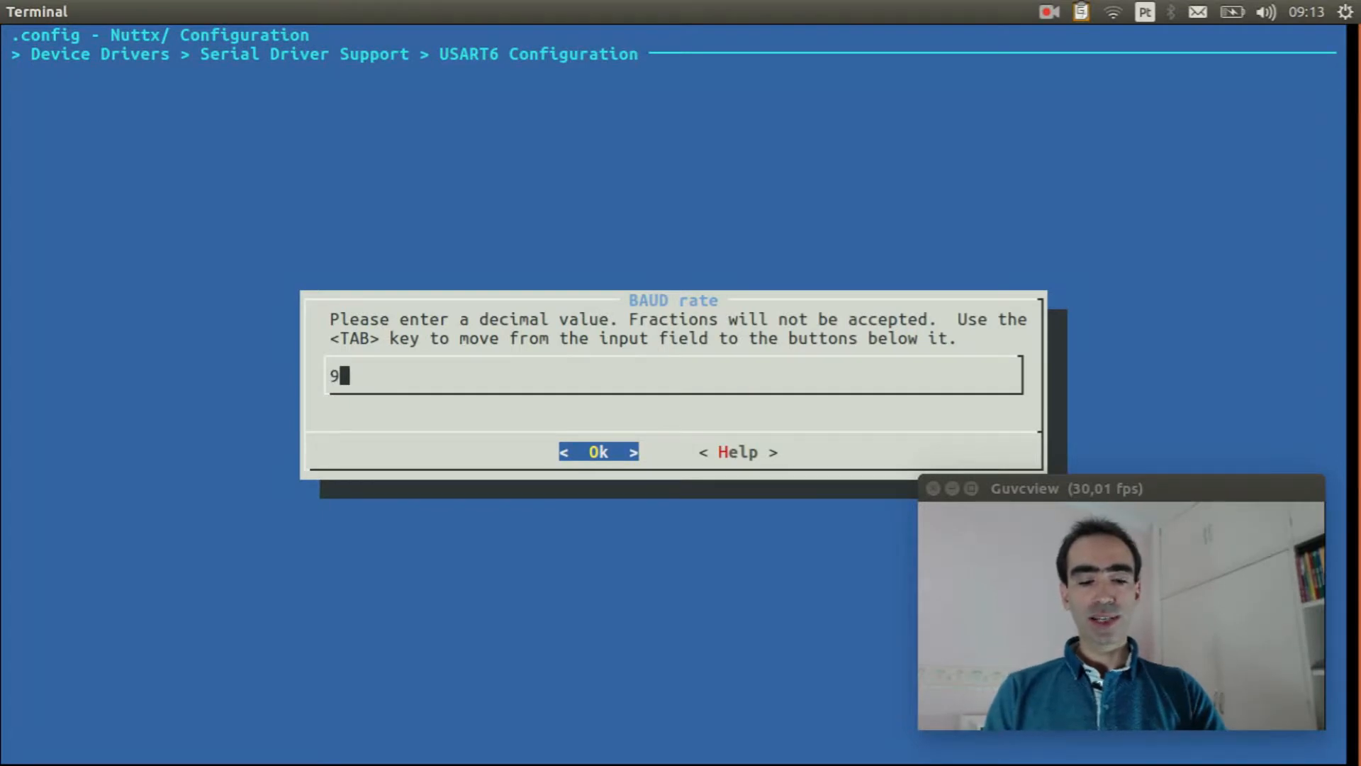
{"action": "type", "text": "60"}
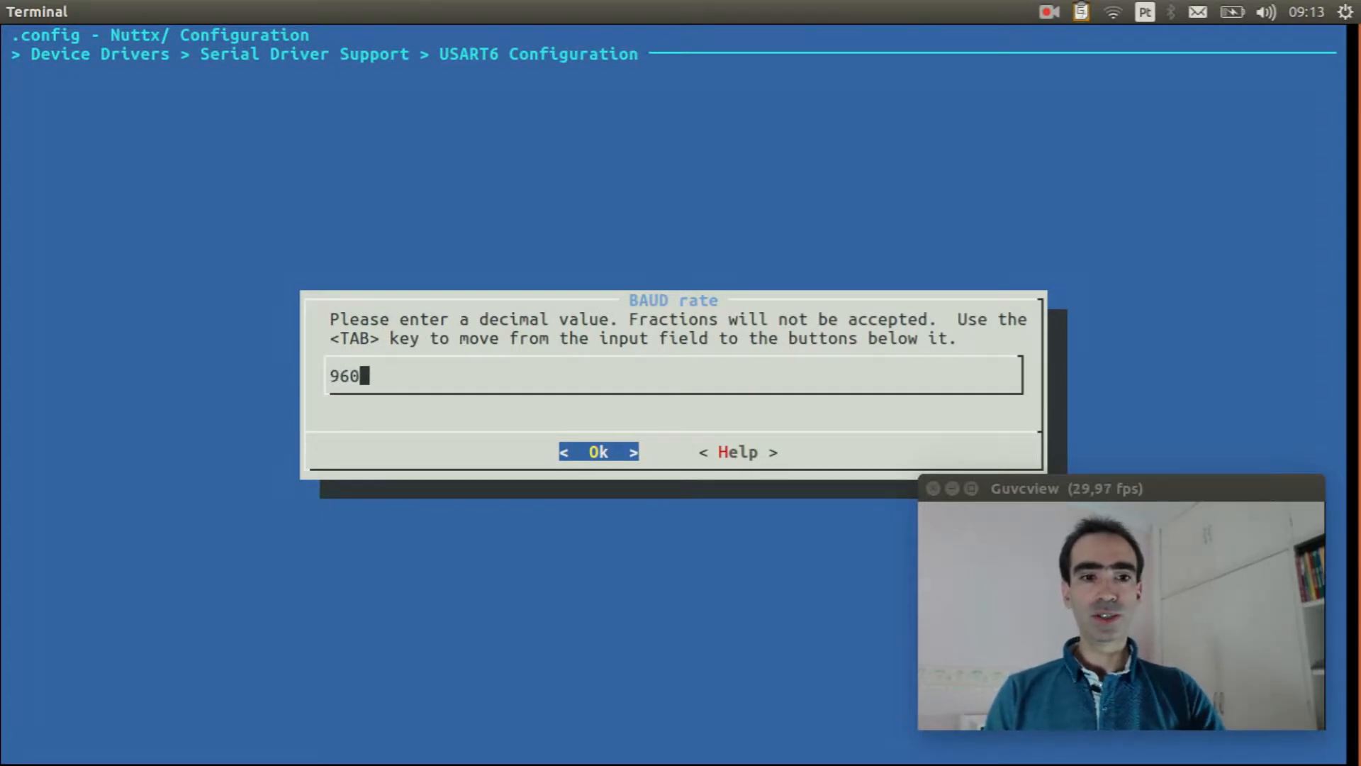
{"action": "left_click", "coordinate": [597, 451]}
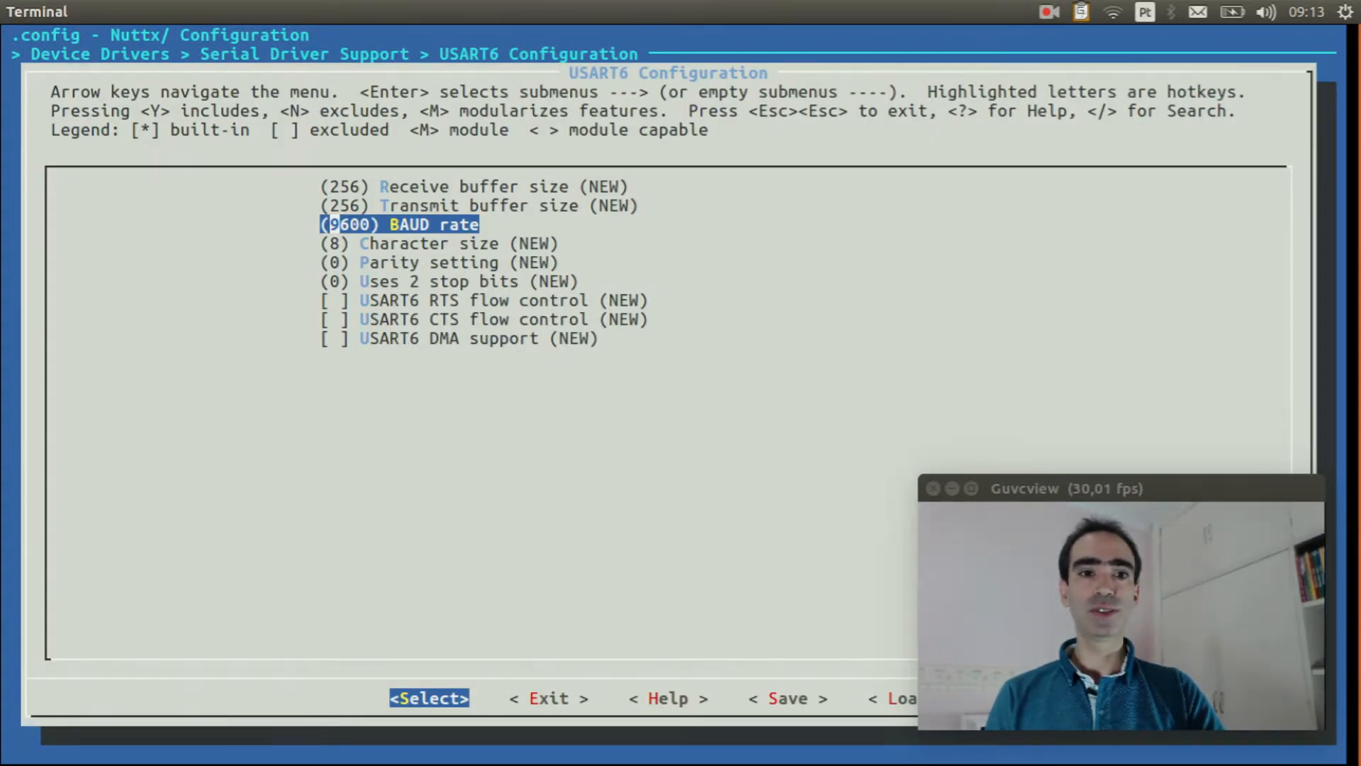
Enable floating point in printf under Library Routines > Standard C I/O
{"action": "key", "text": "Right"}
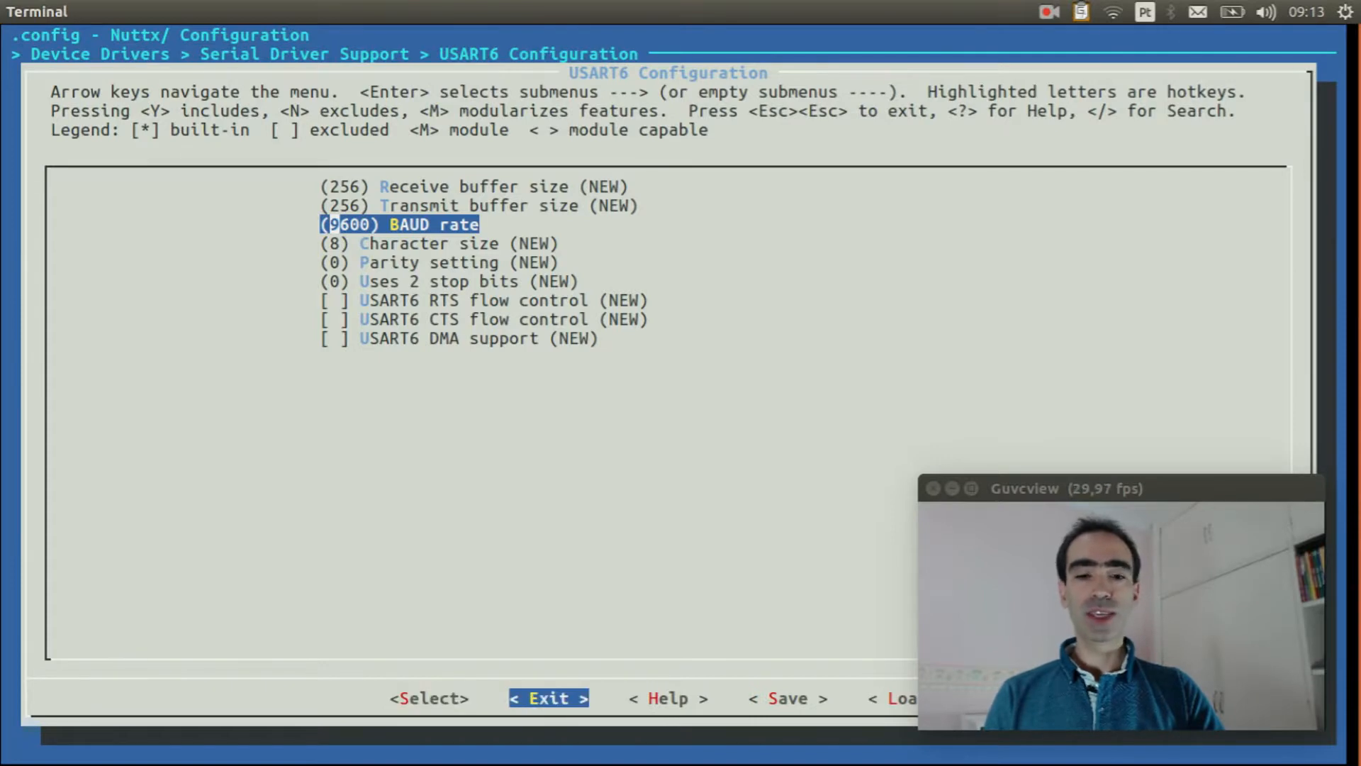
{"action": "key", "text": "Escape"}
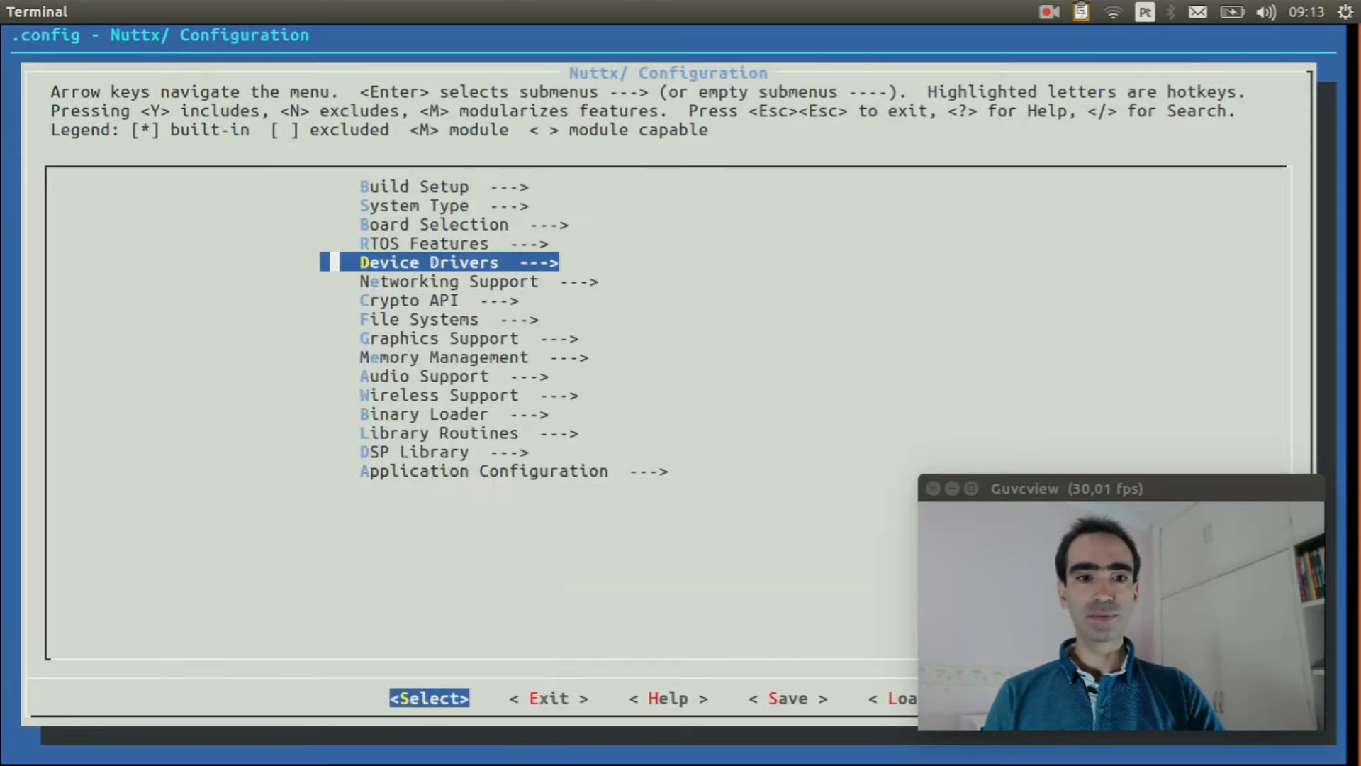
{"action": "key", "text": "Down"}
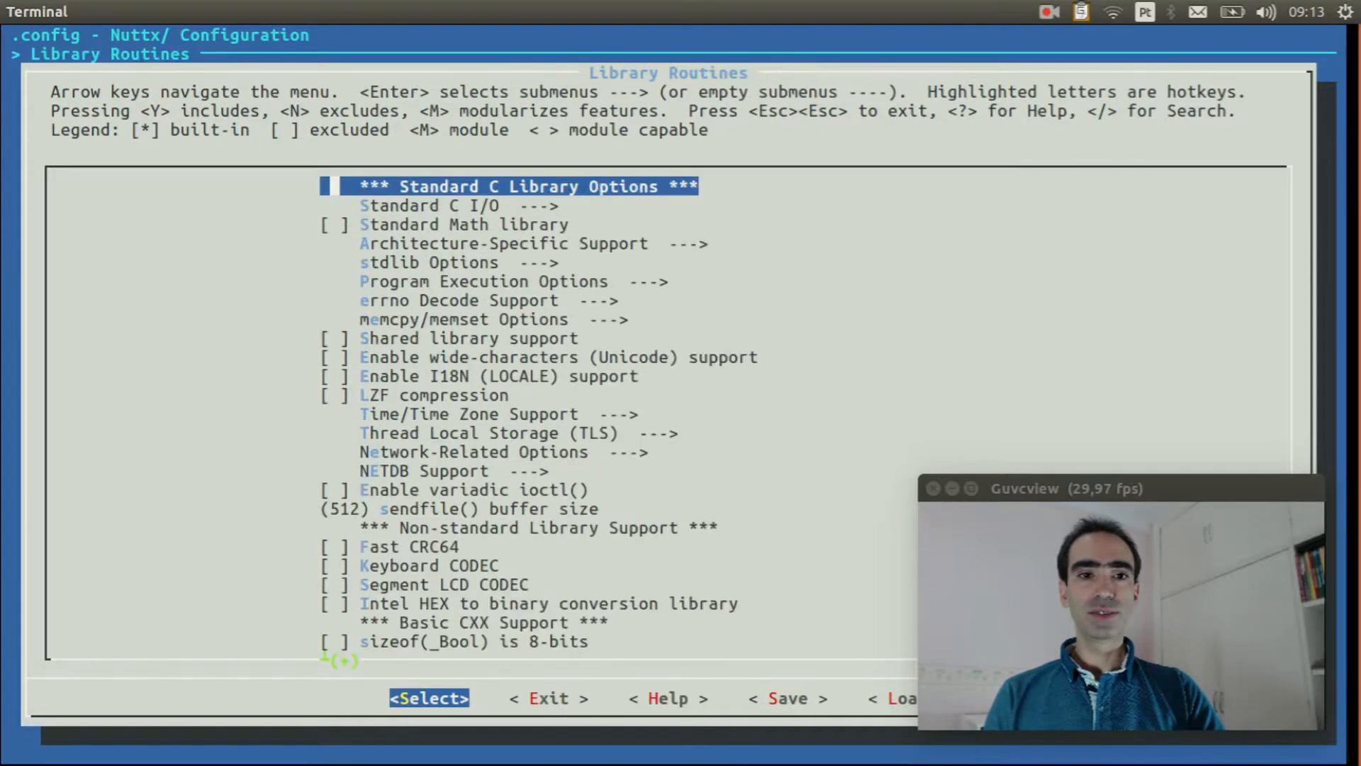
{"action": "key", "text": "Down"}
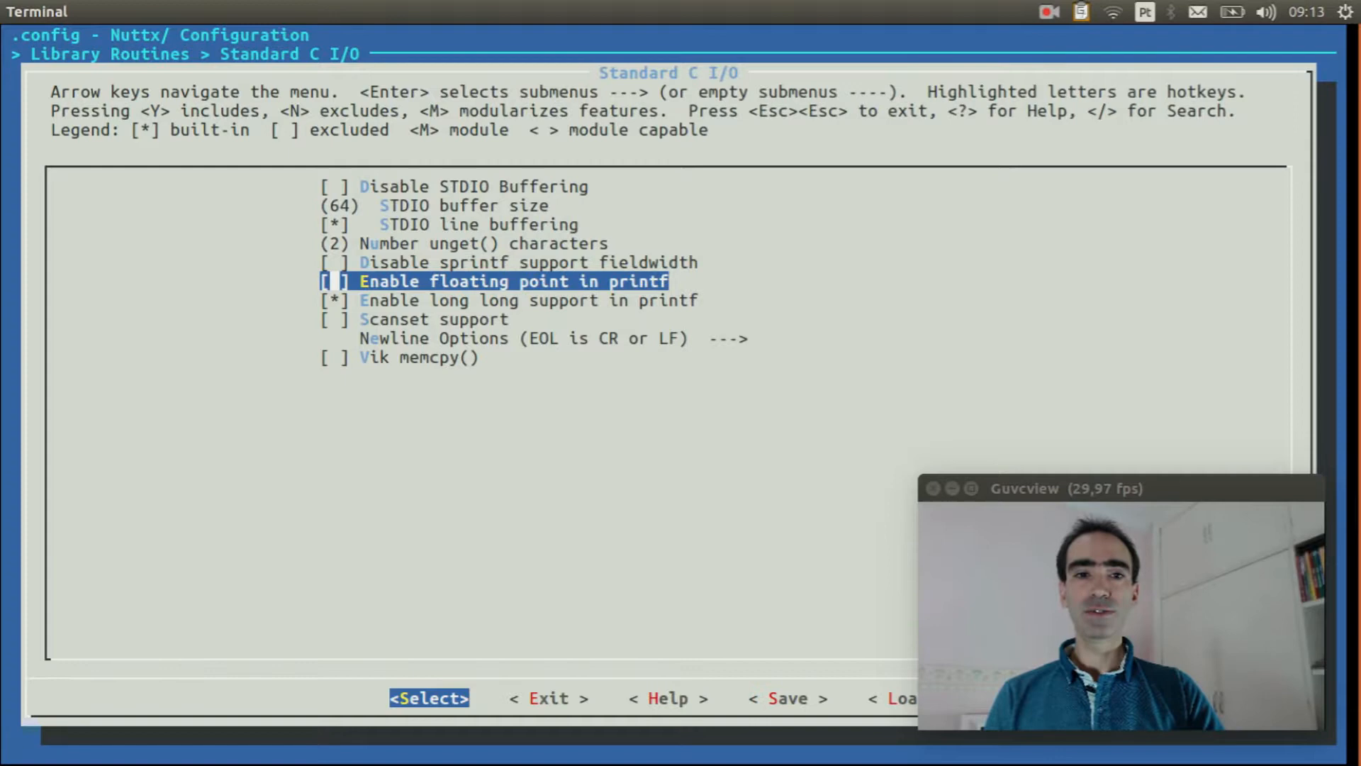
{"action": "key", "text": "y"}
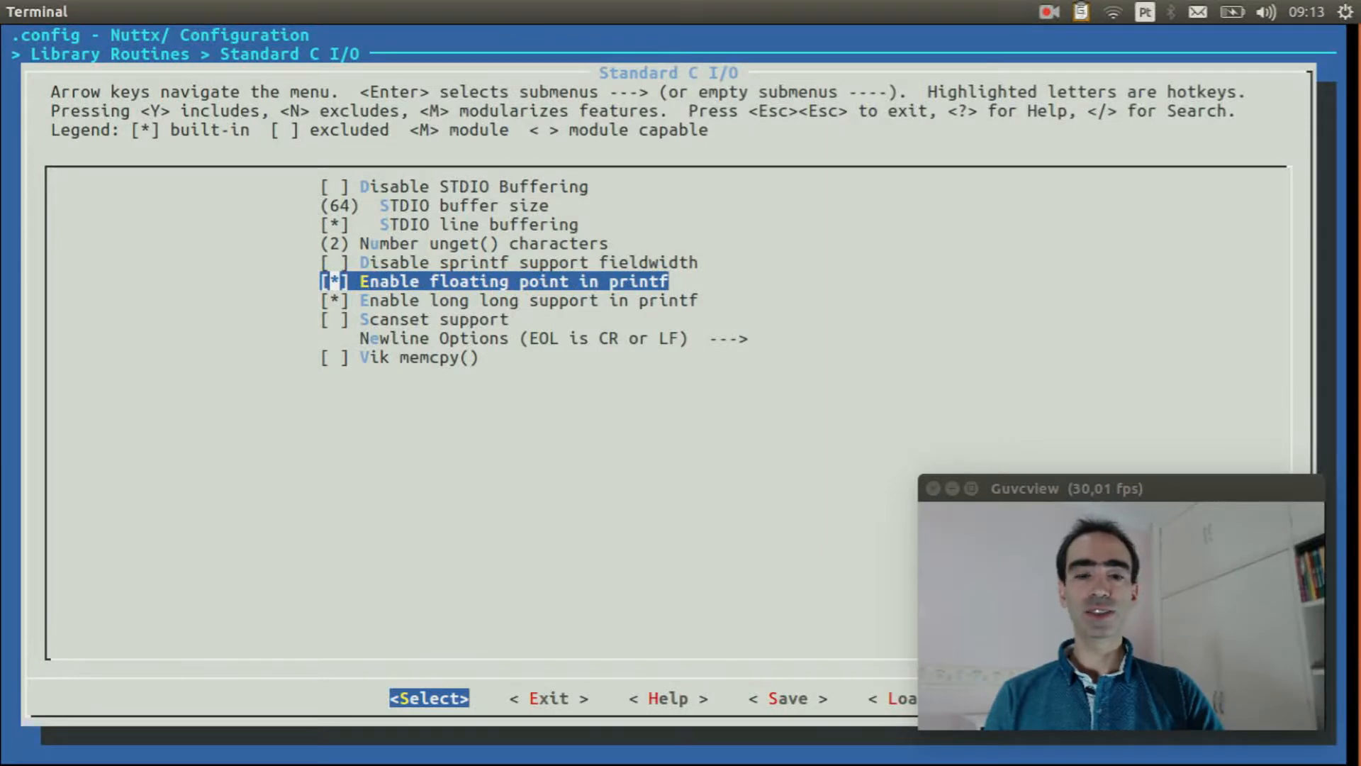
{"action": "key", "text": "Escape"}
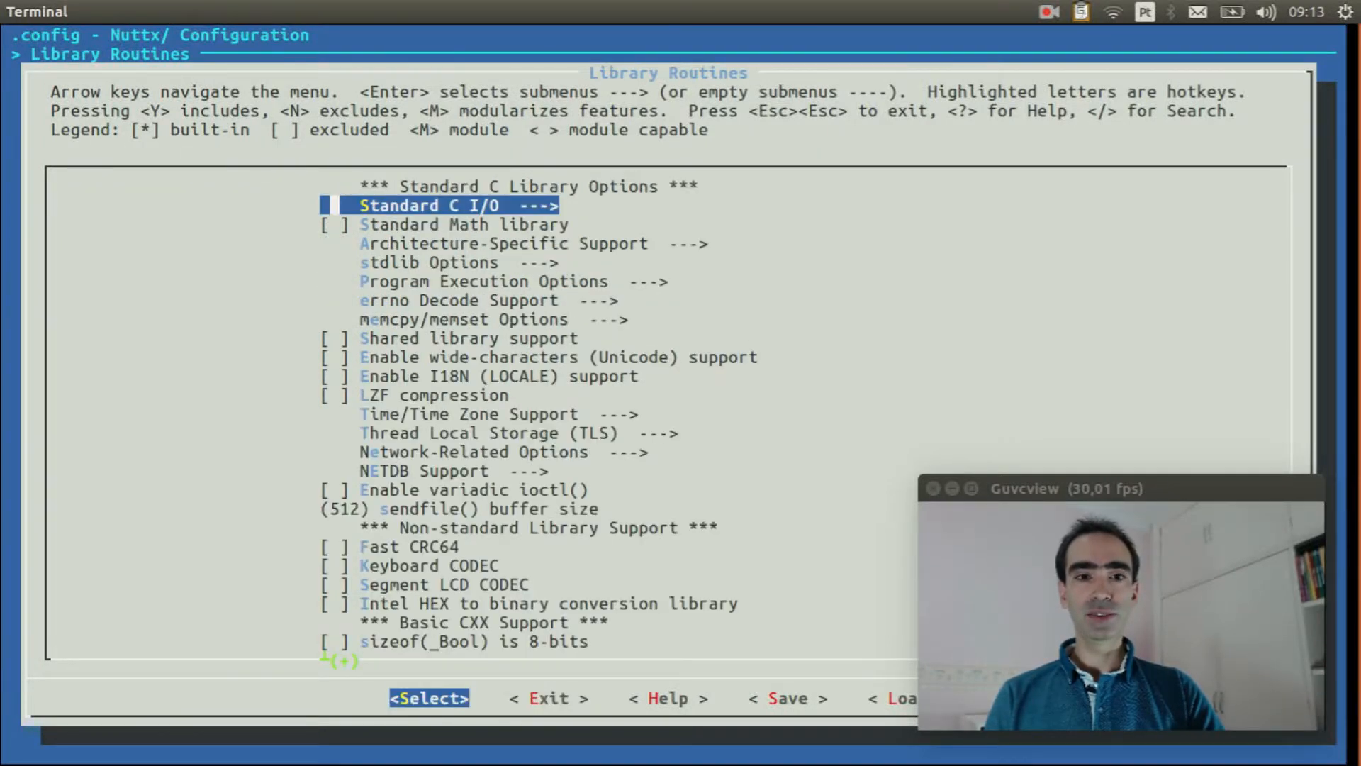
Enable the GPS example under Application Configuration > Examples and exit to the save prompt
{"action": "key", "text": "Escape"}
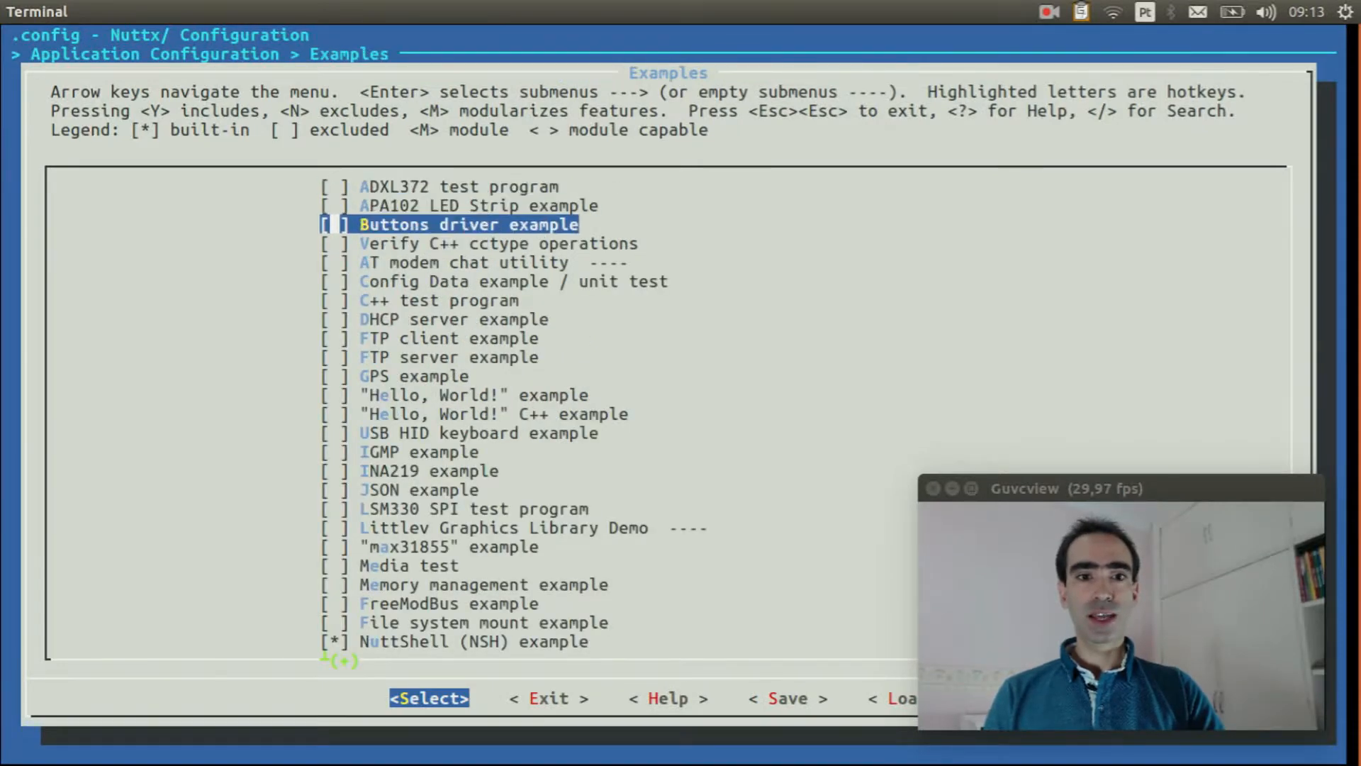
{"action": "key", "text": "Down"}
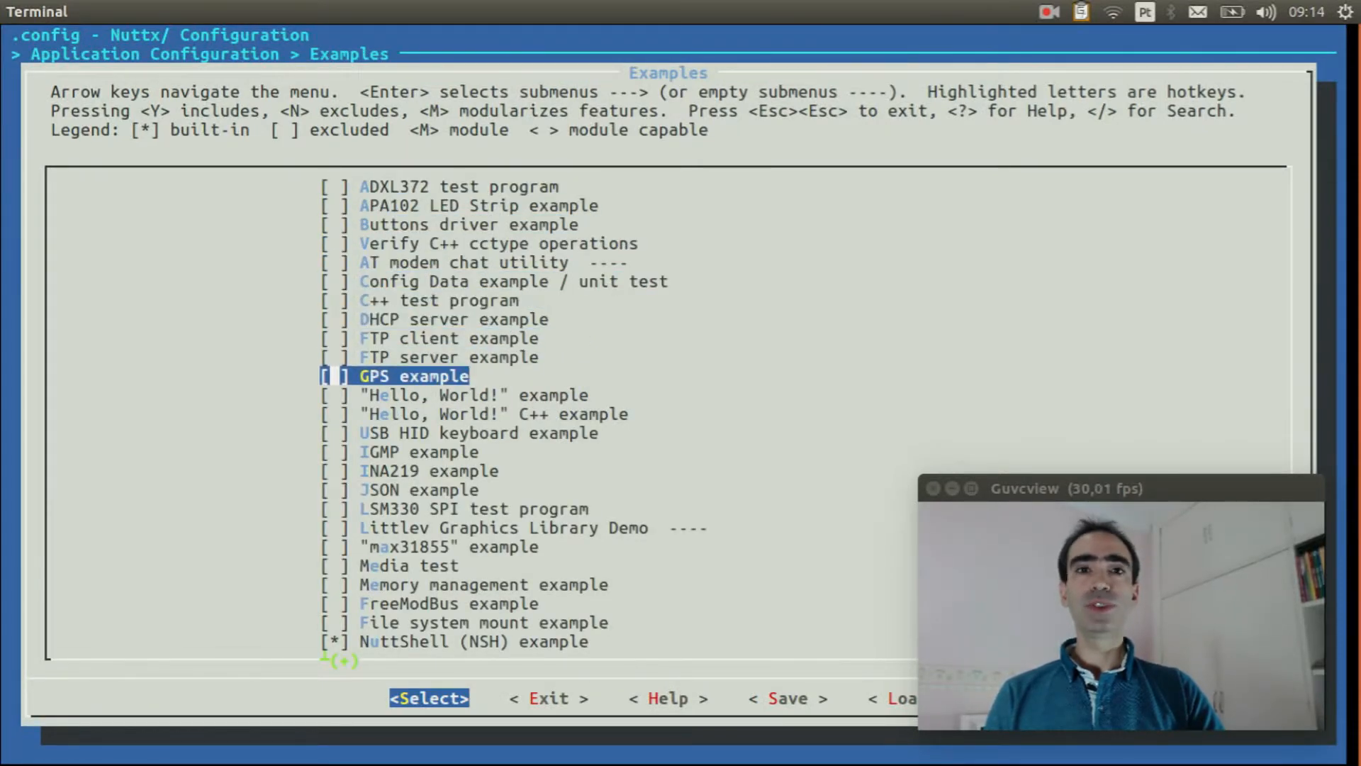
{"action": "key", "text": "y"}
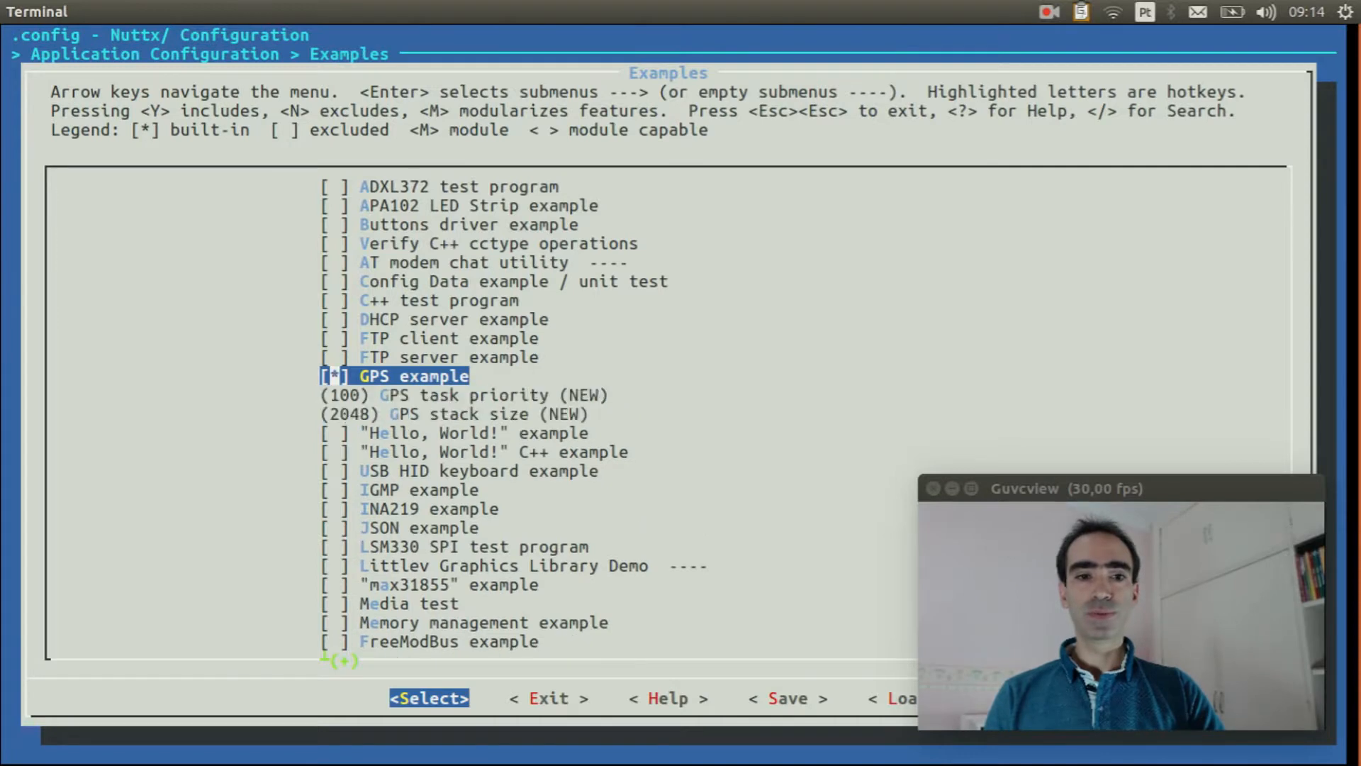
{"action": "key", "text": "Escape"}
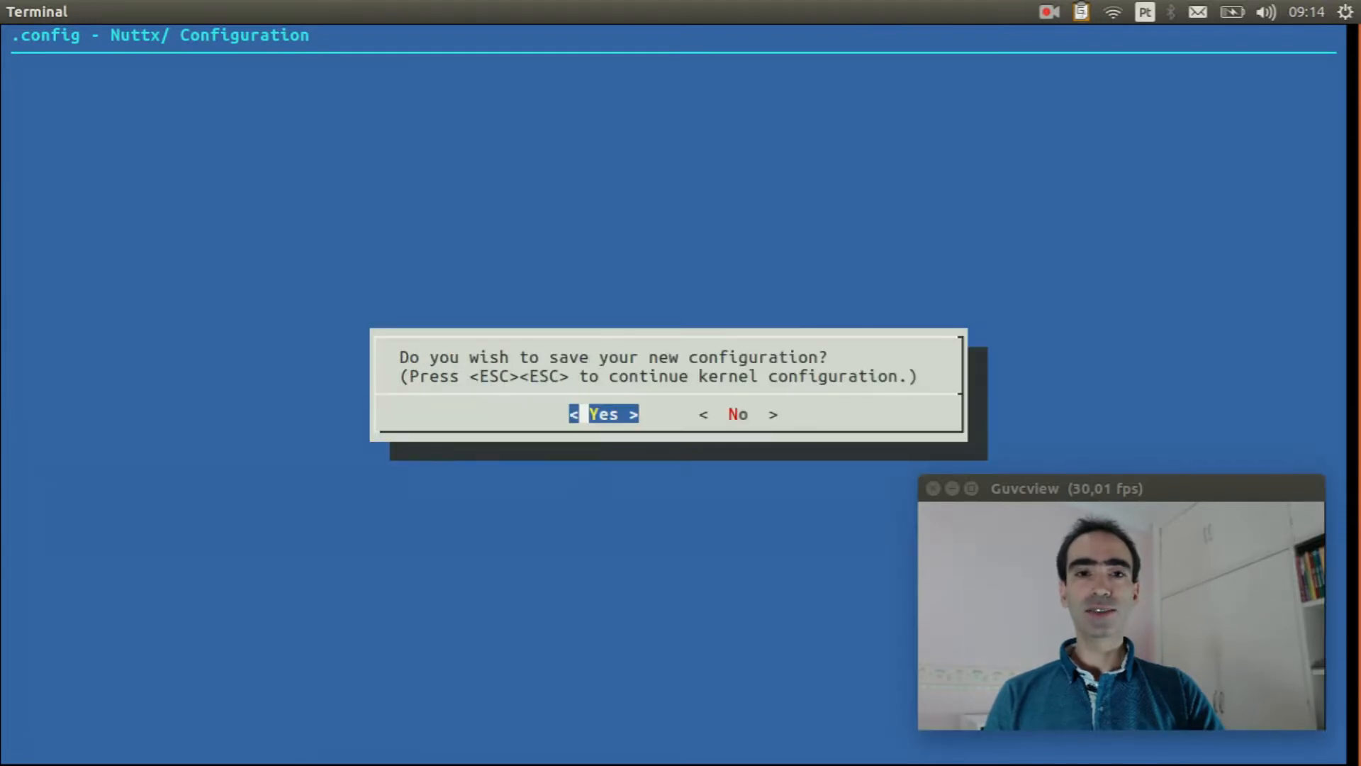
Save the configuration and run make to build nuttx.hex and nuttx.bin
{"action": "left_click", "coordinate": [604, 414]}
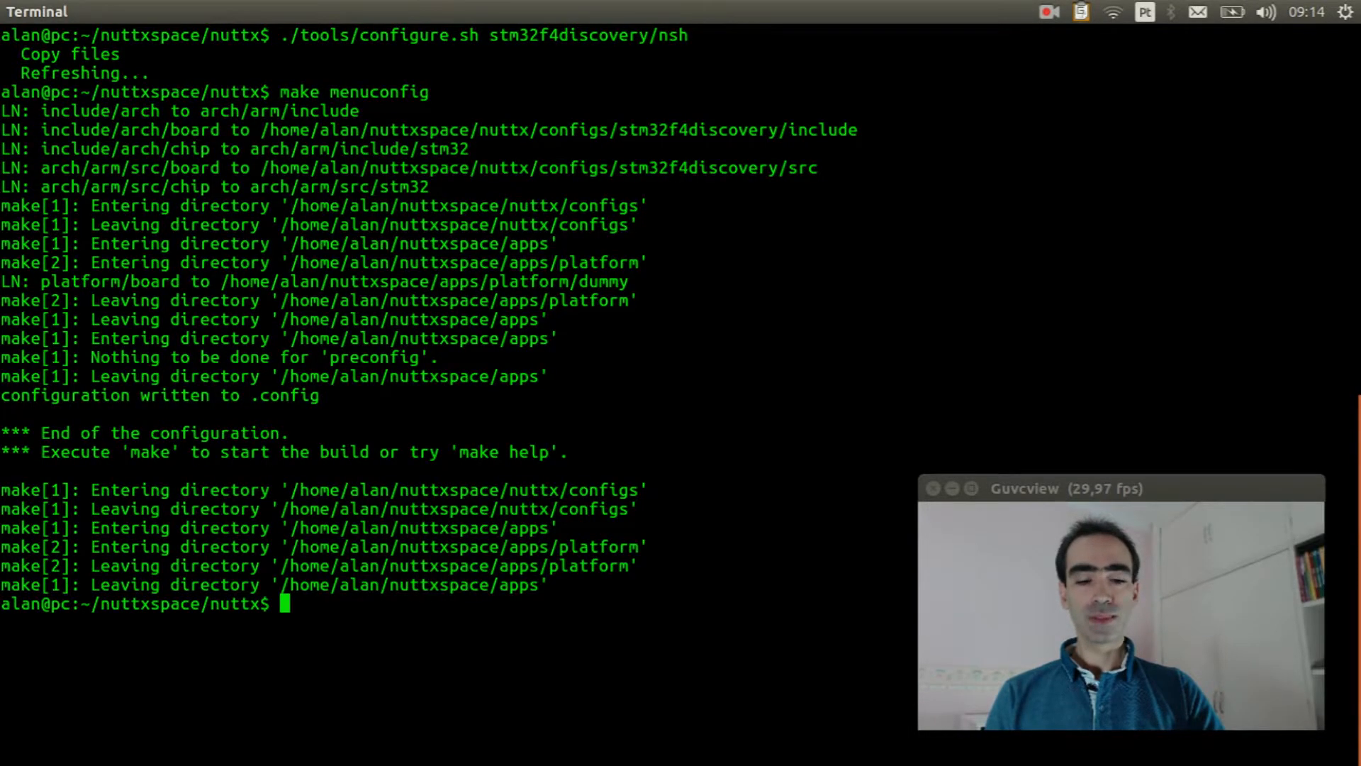
{"action": "type", "text": "make"}
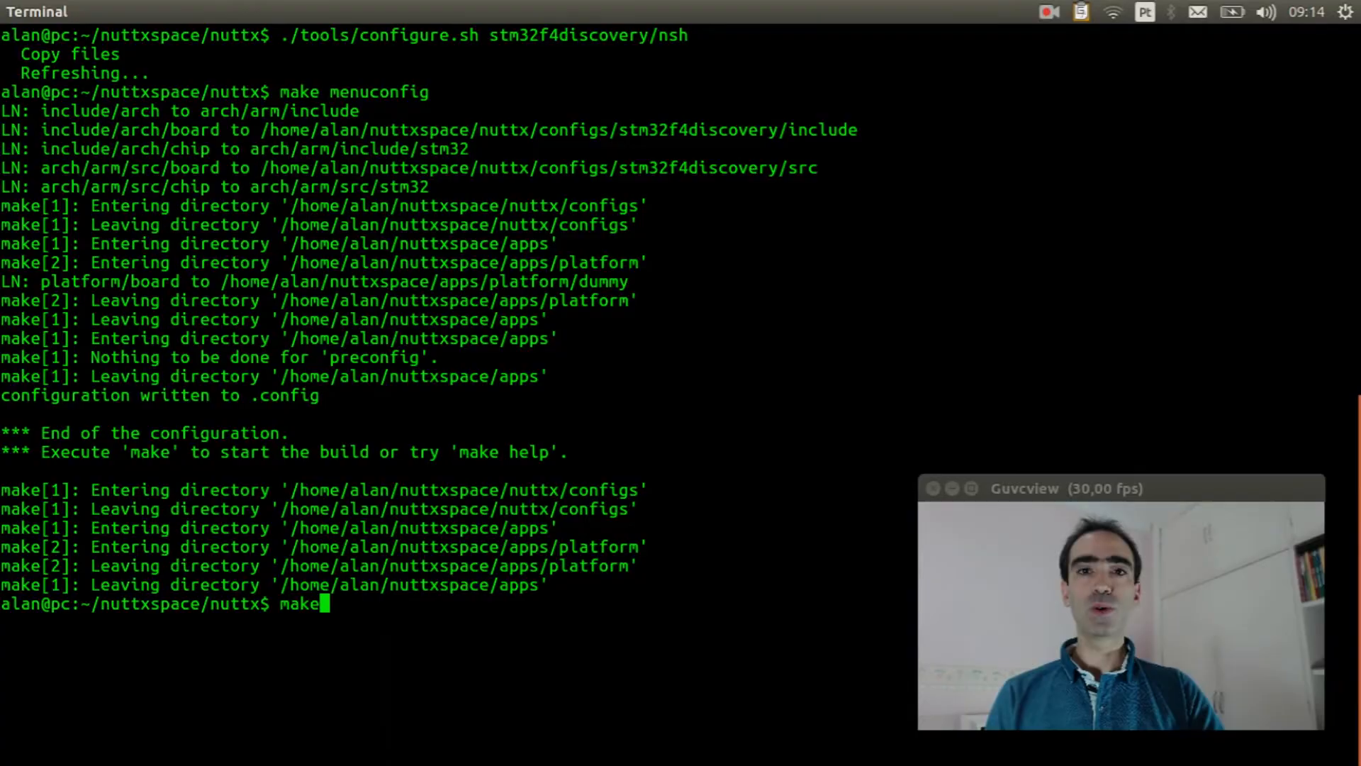
{"action": "key", "text": "Return"}
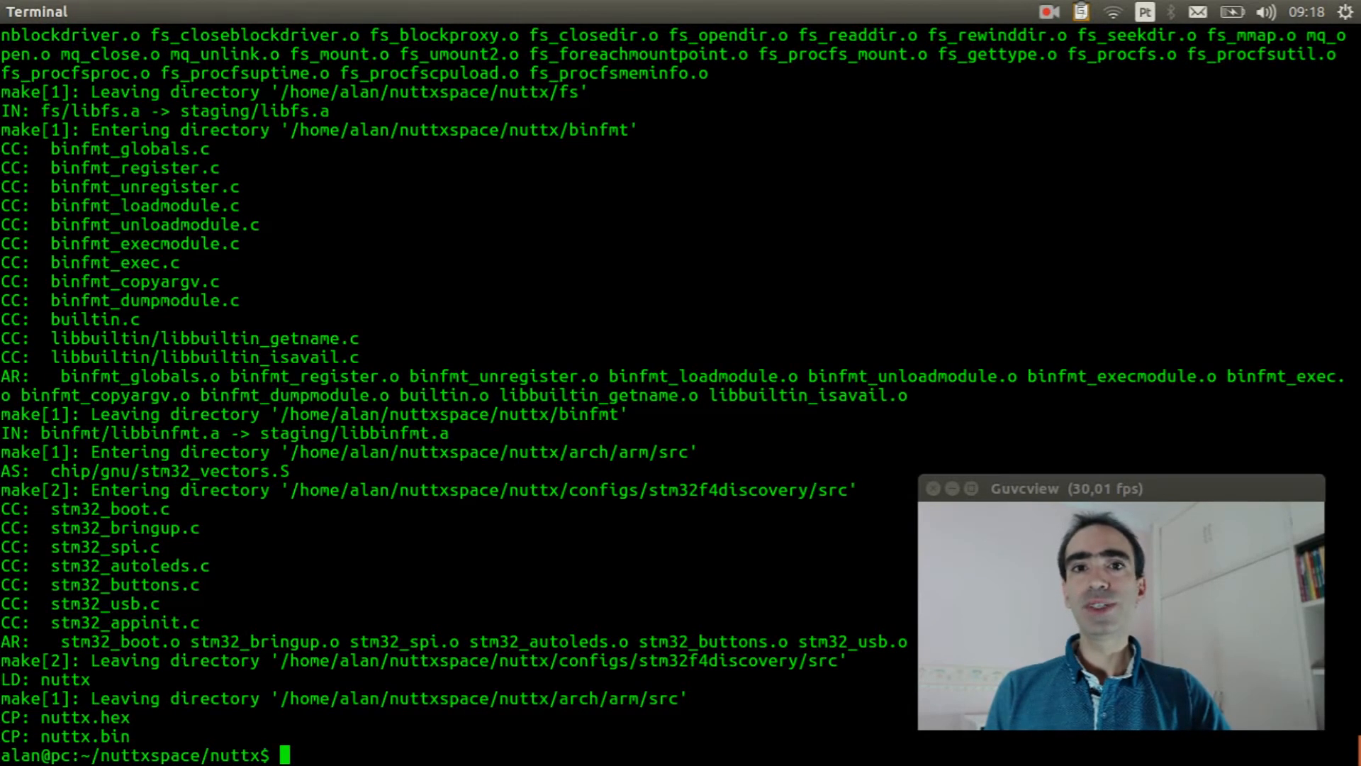
Clear the screen, flash nuttx.bin with sudo openocd write_image and highlight the 131072 bytes written
{"action": "type", "text": "clear"}
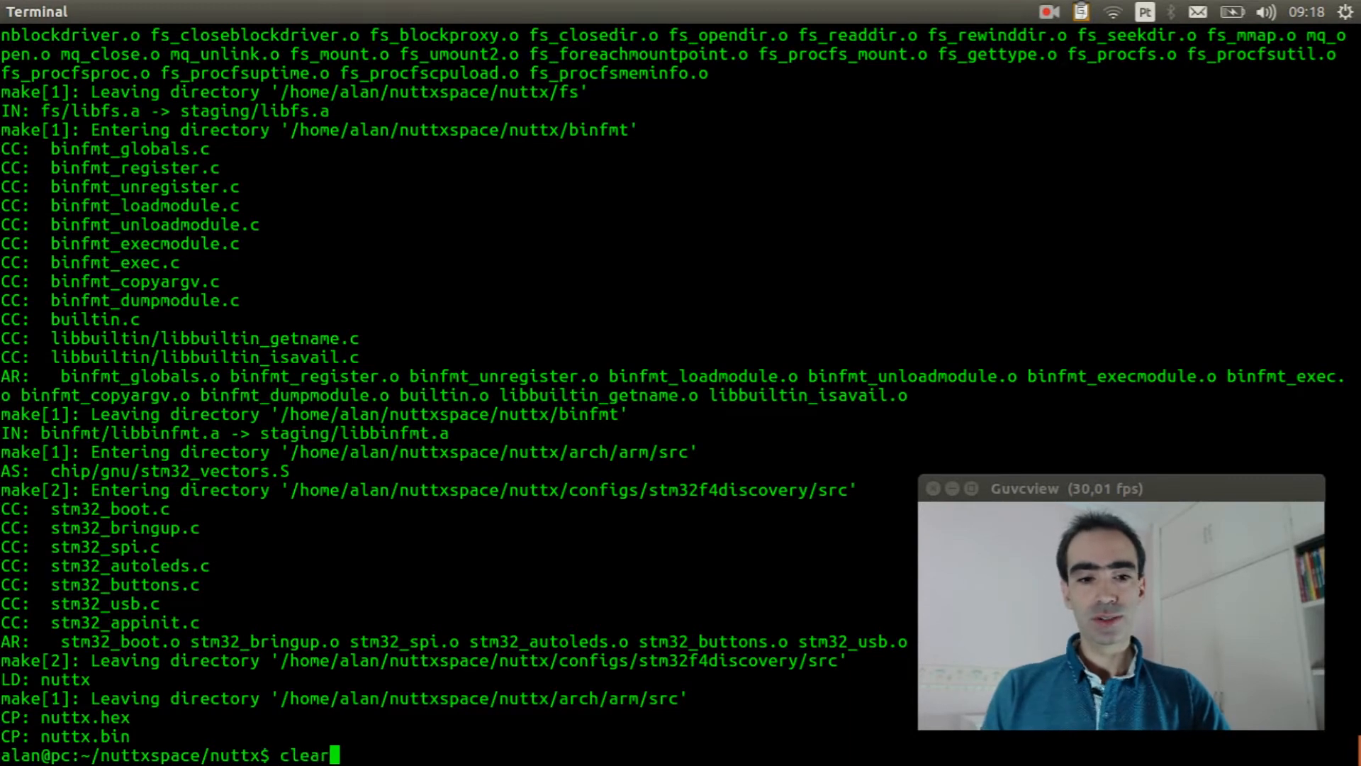
{"action": "key", "text": "ctrl+r"}
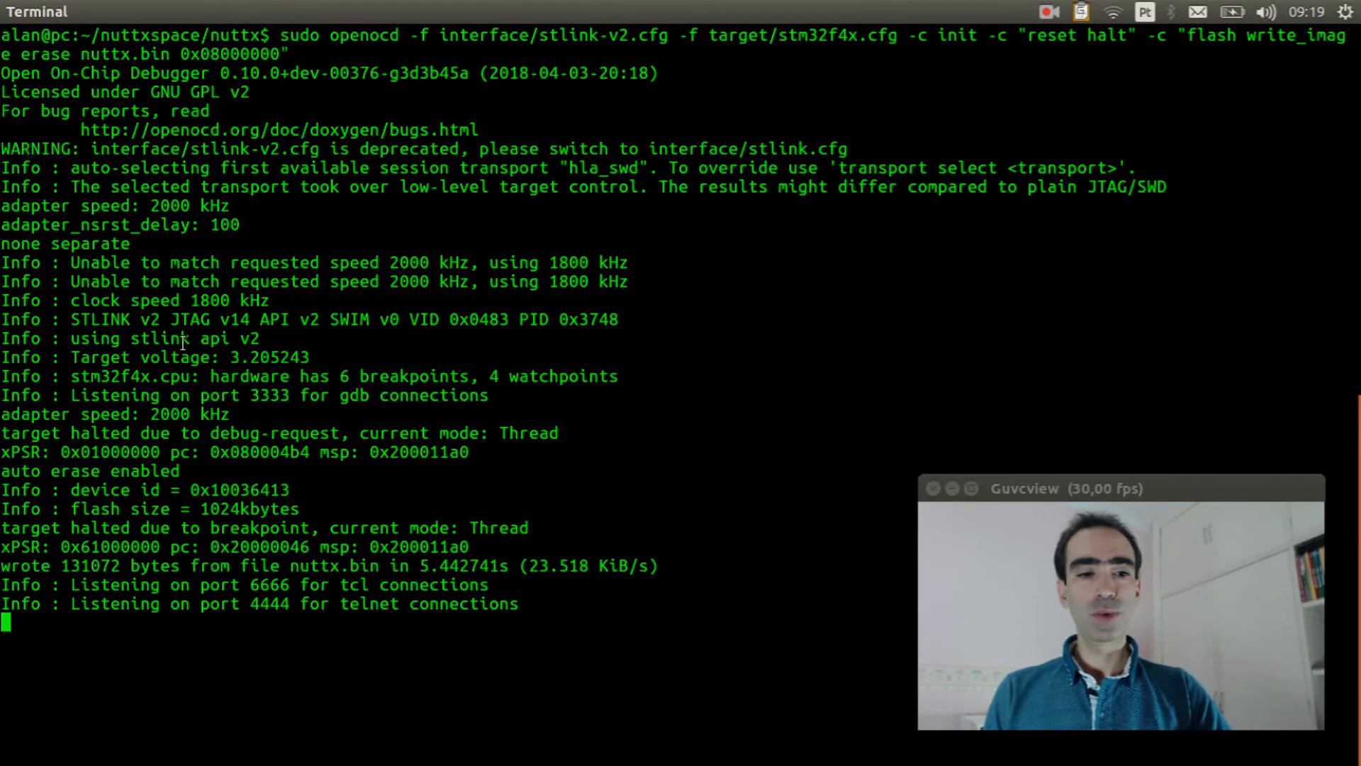
{"action": "double_click", "coordinate": [88, 566]}
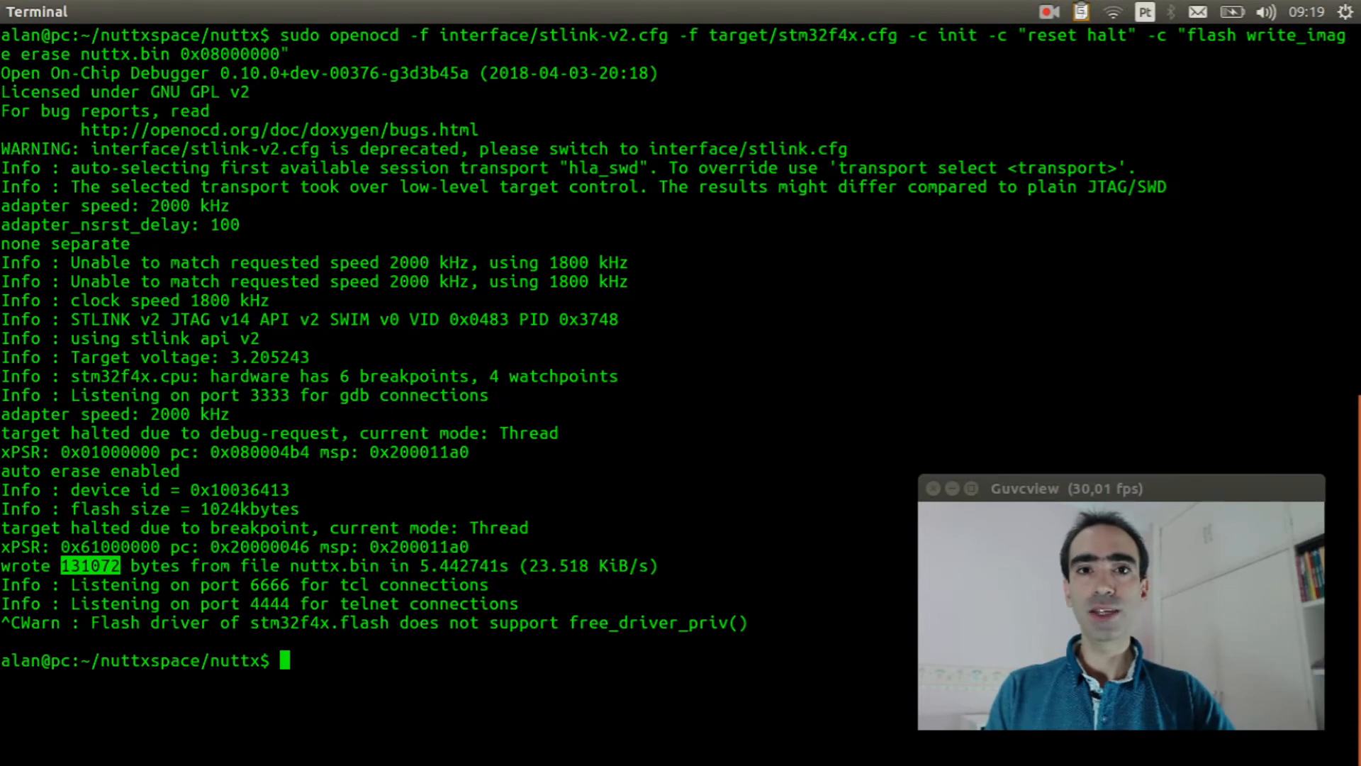
Check dmesg for the board's serial device and connect minicom to /dev/ttyACM0
{"action": "type", "text": "dmesg"}
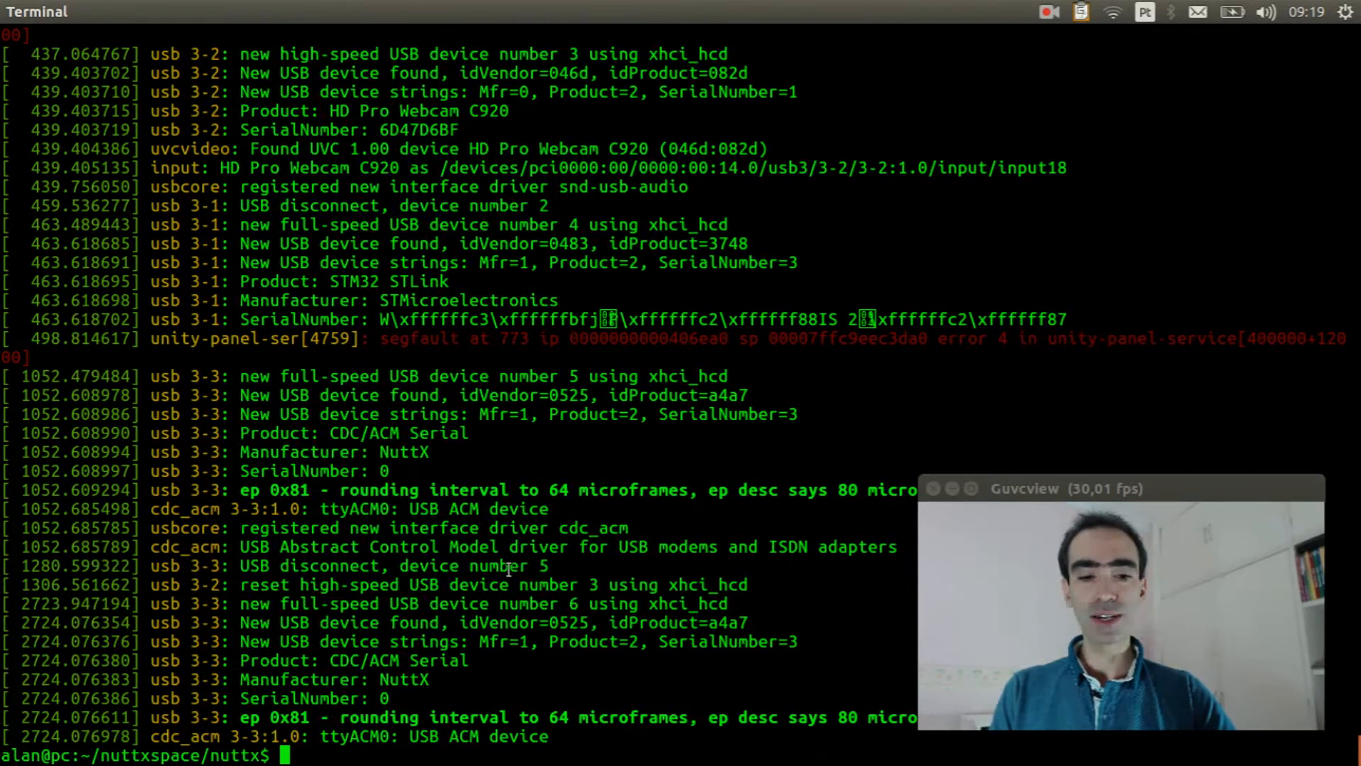
{"action": "type", "text": "mini"}
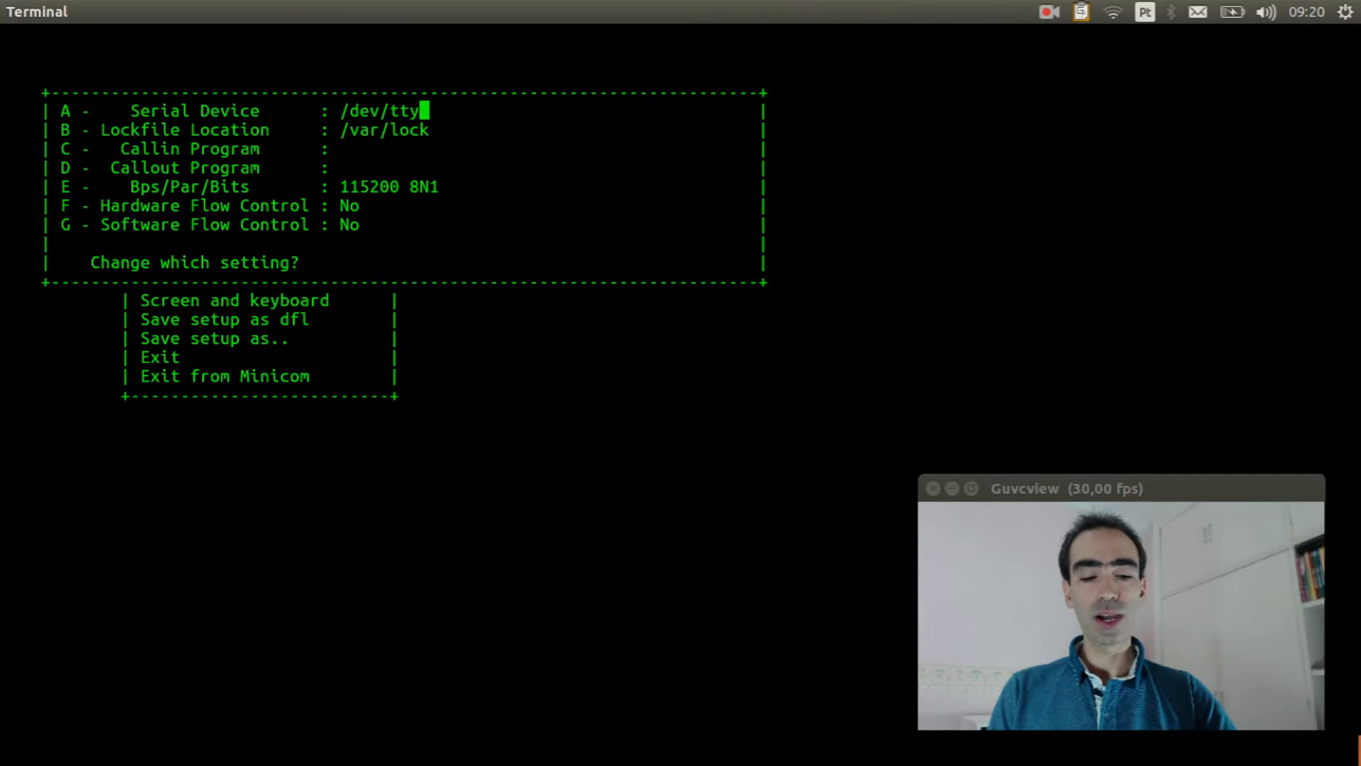
{"action": "type", "text": "ACM0"}
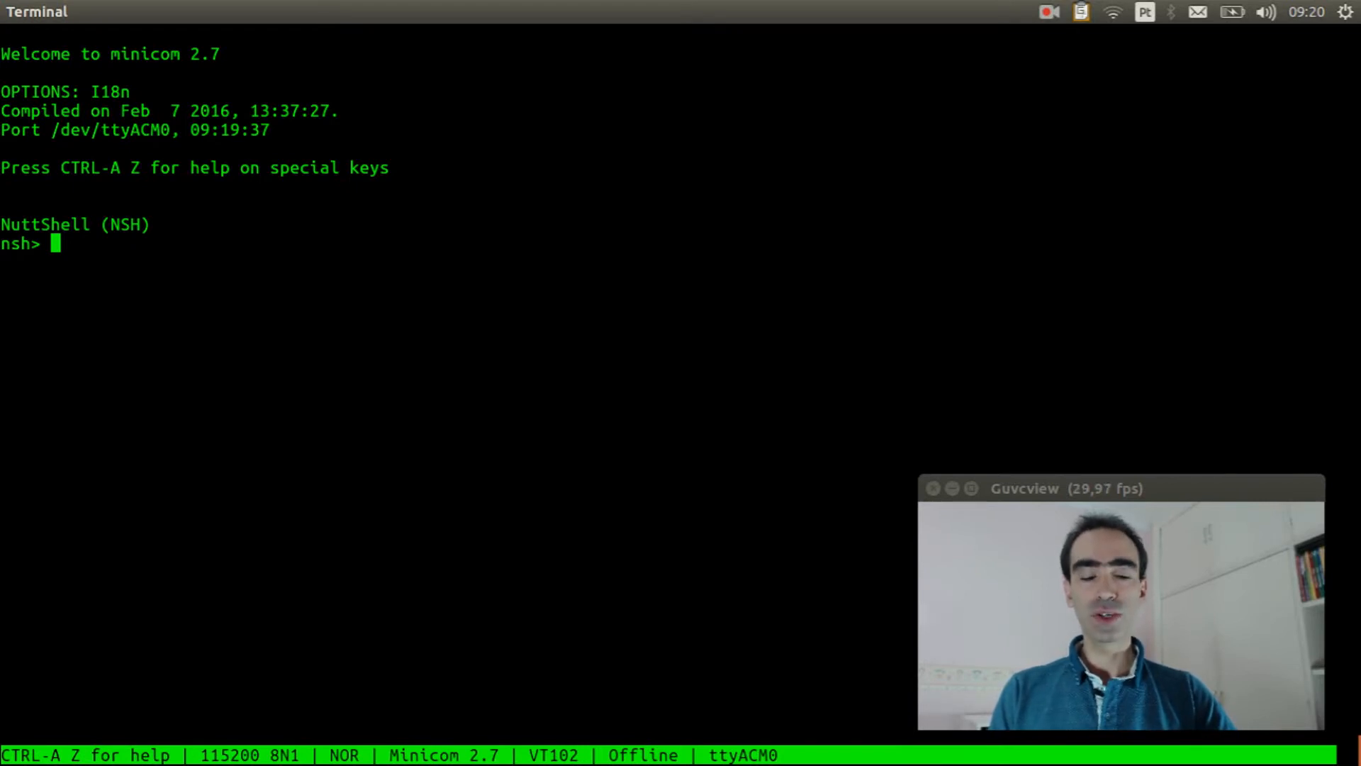
List /dev and the NSH built-in commands, then run the gps app to print fix data
{"action": "type", "text": "ls /dev"}
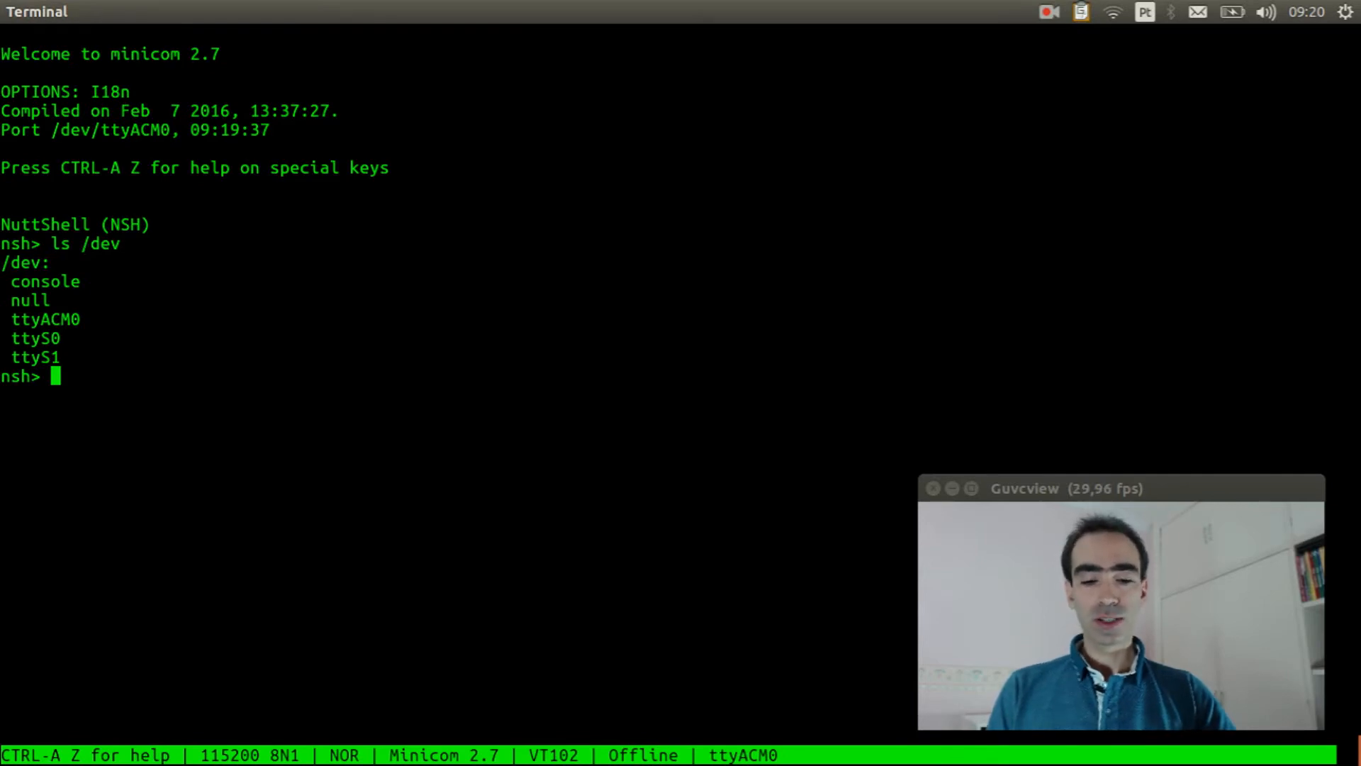
{"action": "type", "text": "?"}
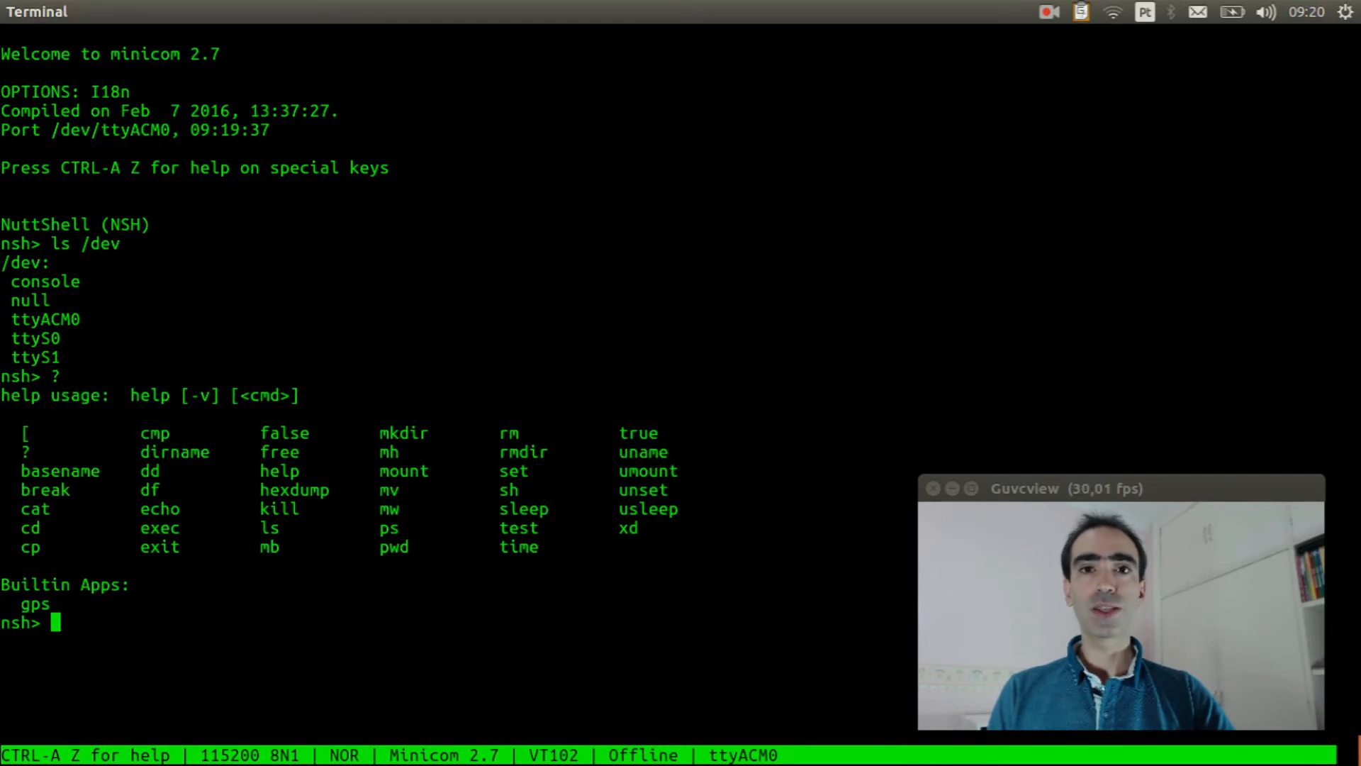
{"action": "type", "text": "gps"}
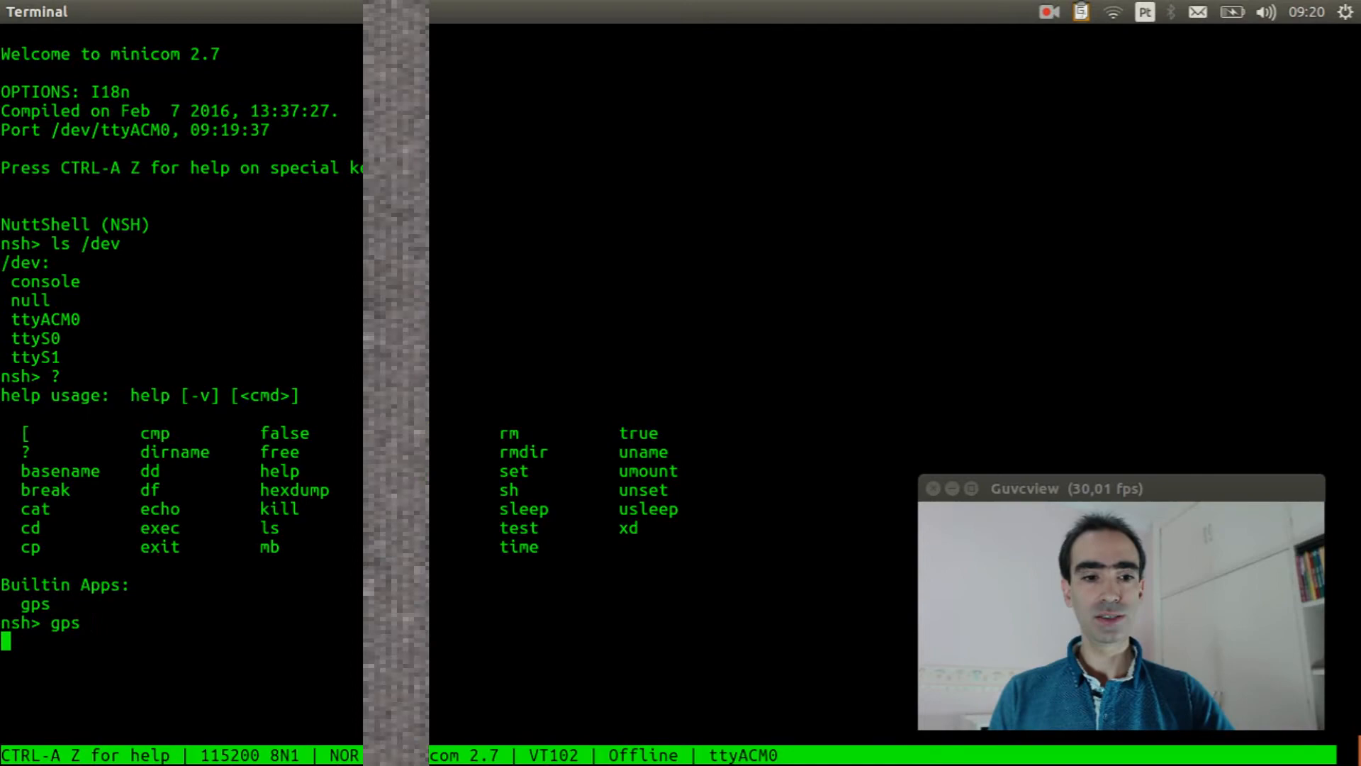
{"action": "key", "text": "Return"}
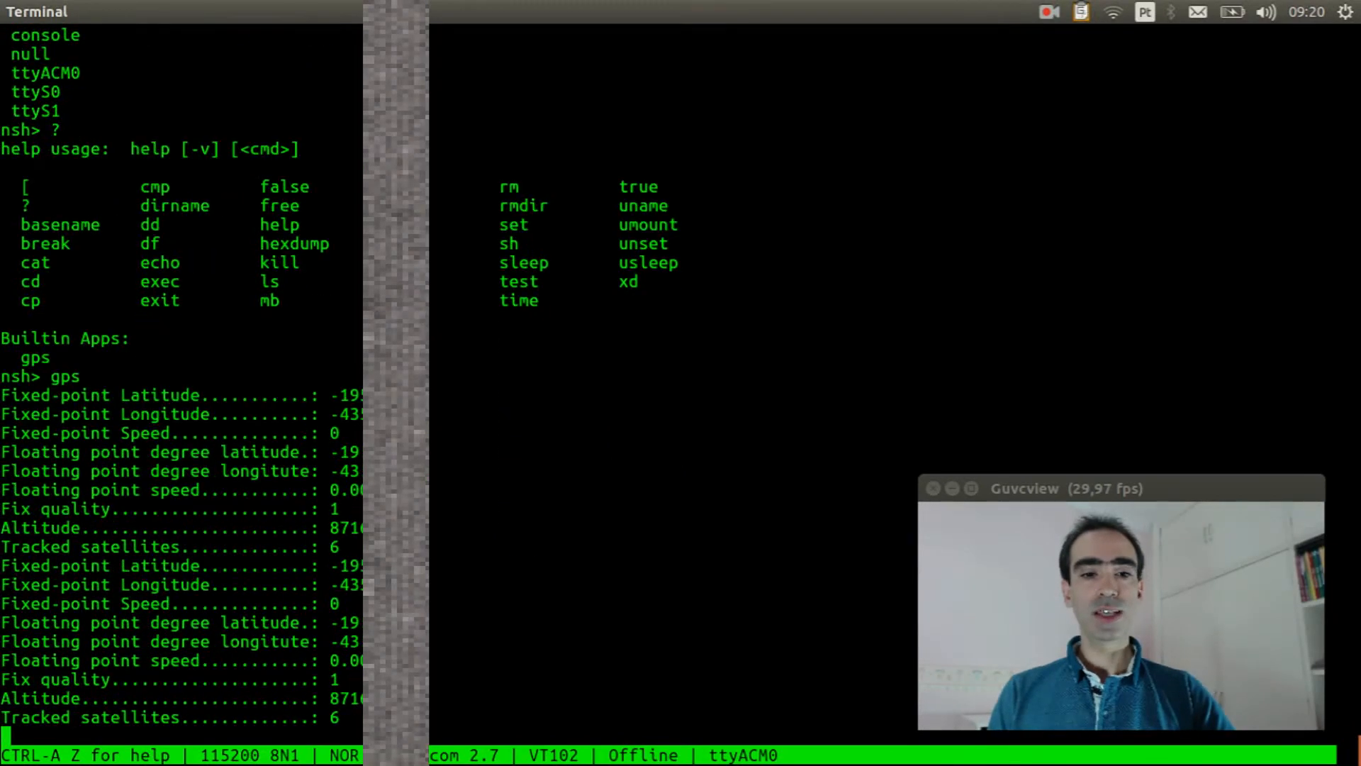